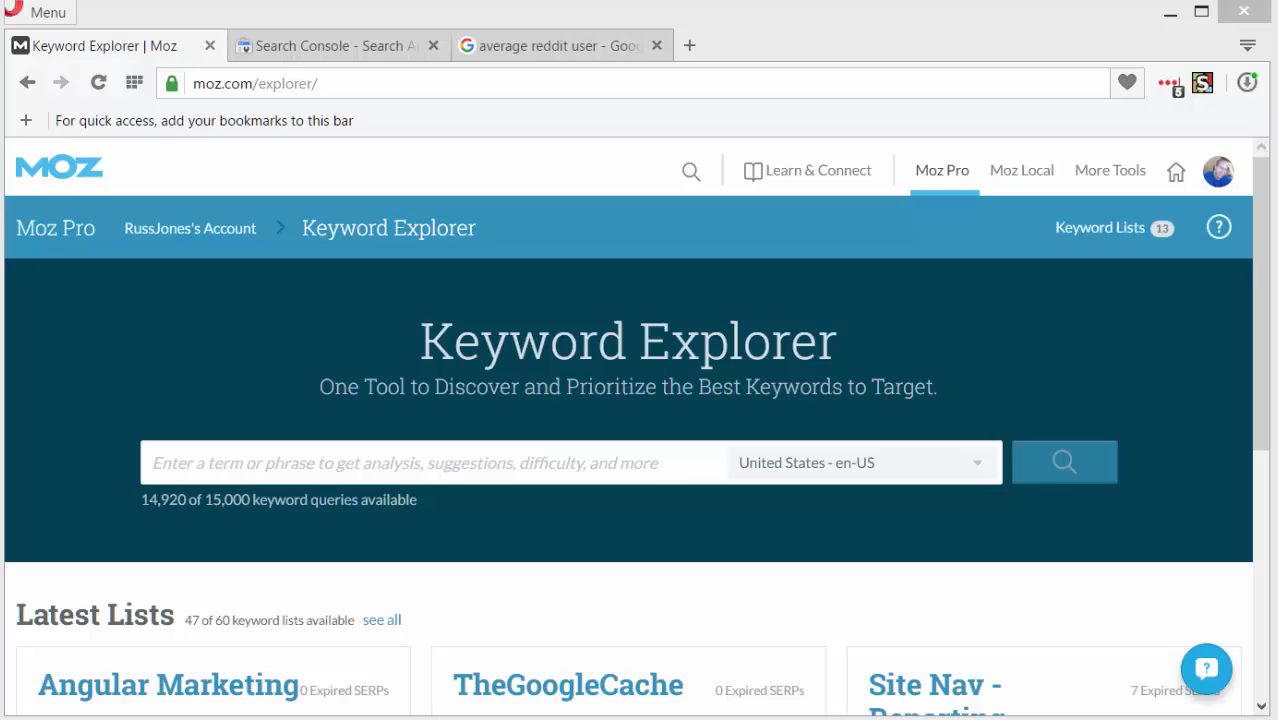
pyautogui.moveTo(1020, 190)
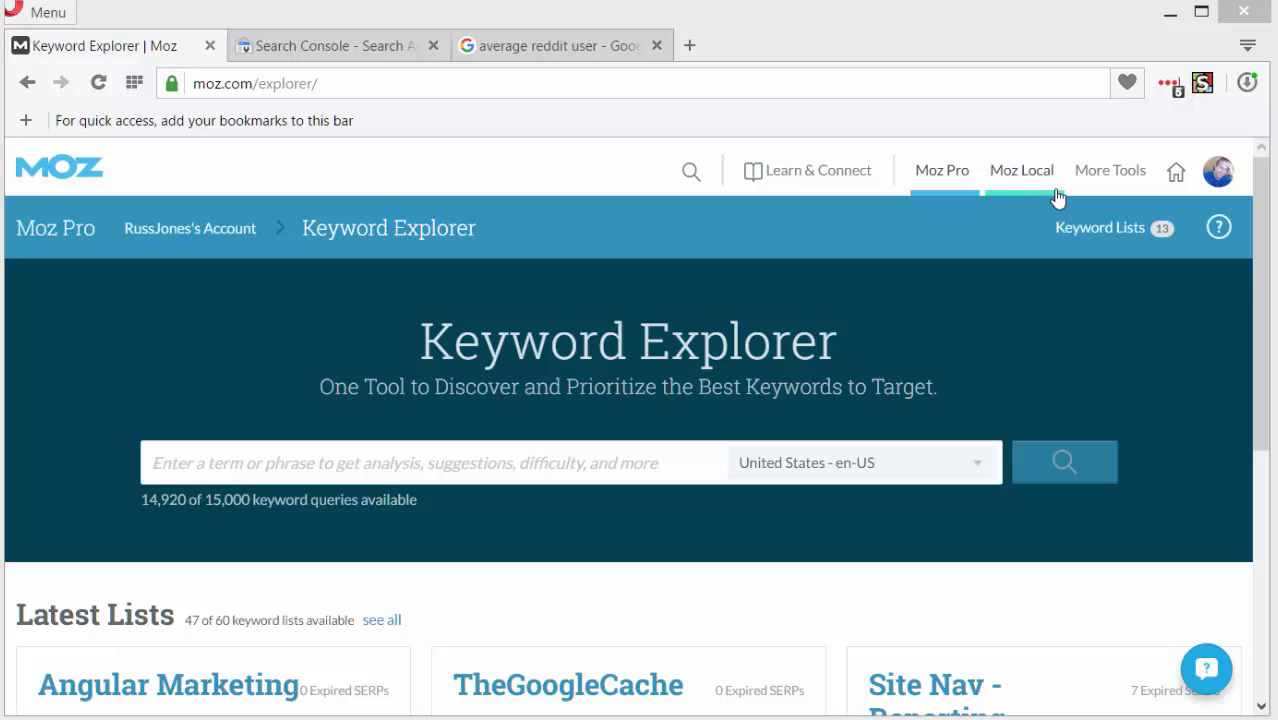
pyautogui.moveTo(336, 44)
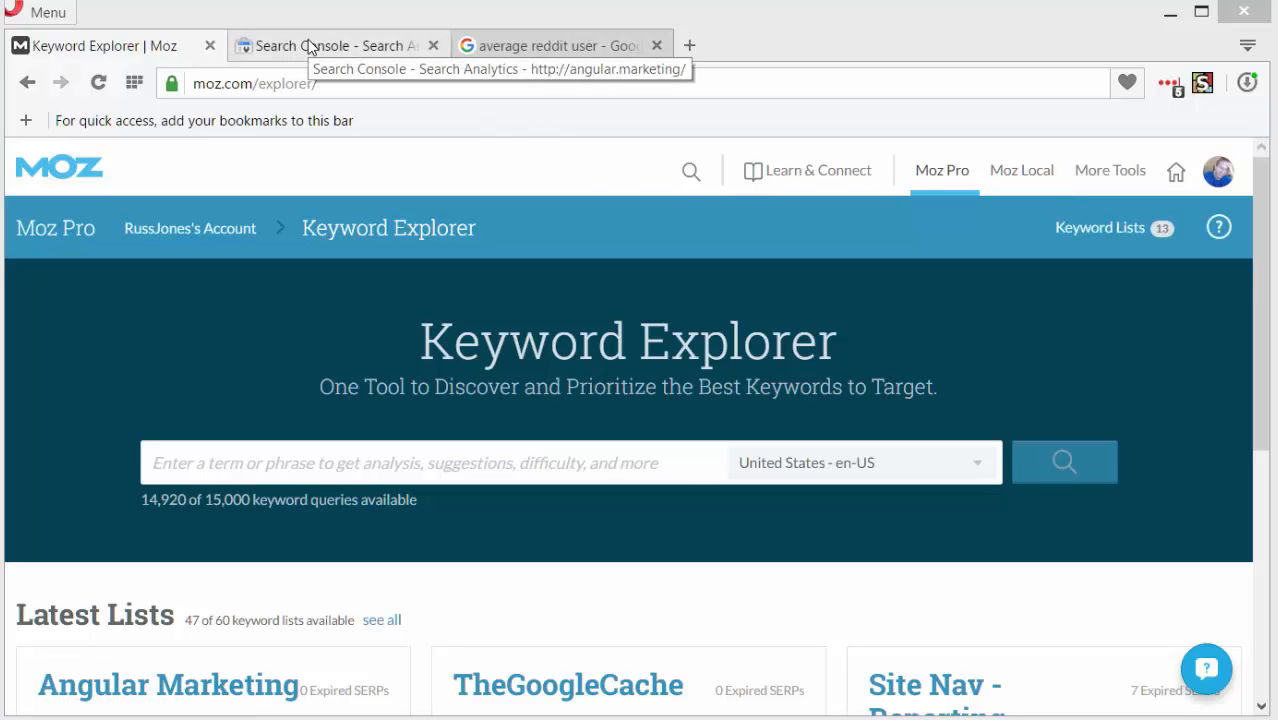
# Step: Show clicks, impressions, CTR and position in the Search Analytics query report
pyautogui.click(330, 44)
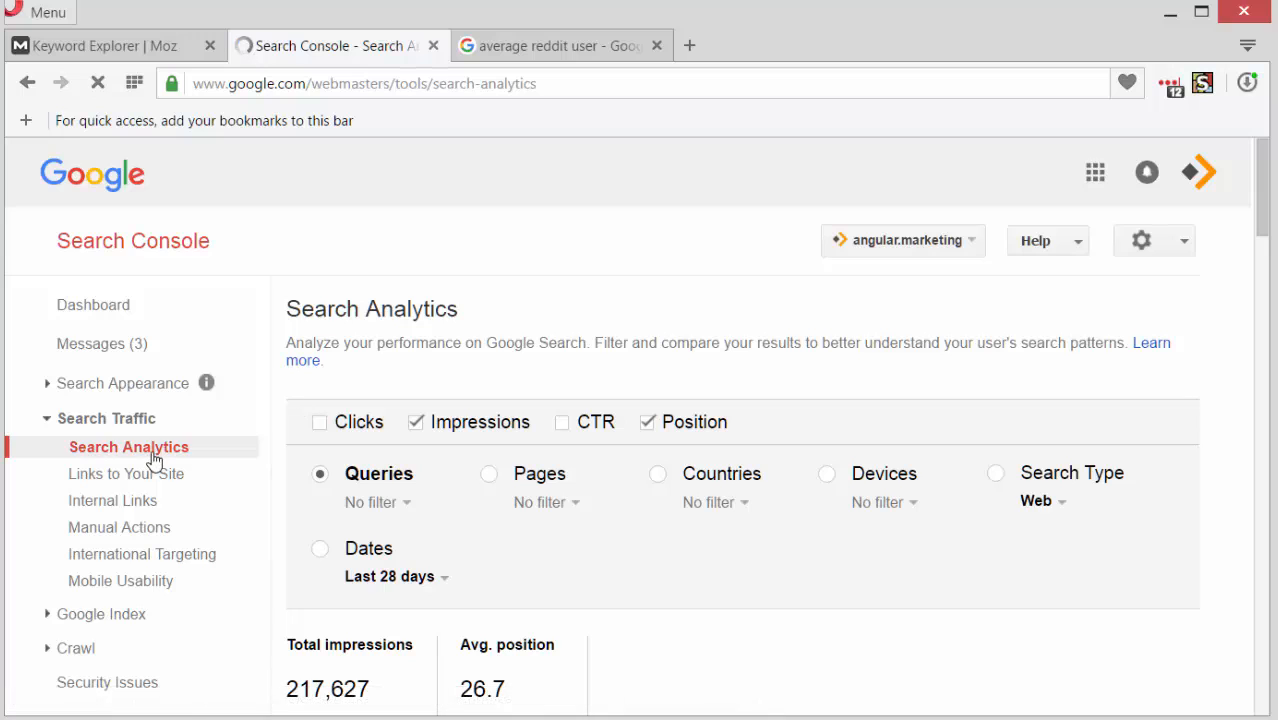
pyautogui.click(128, 448)
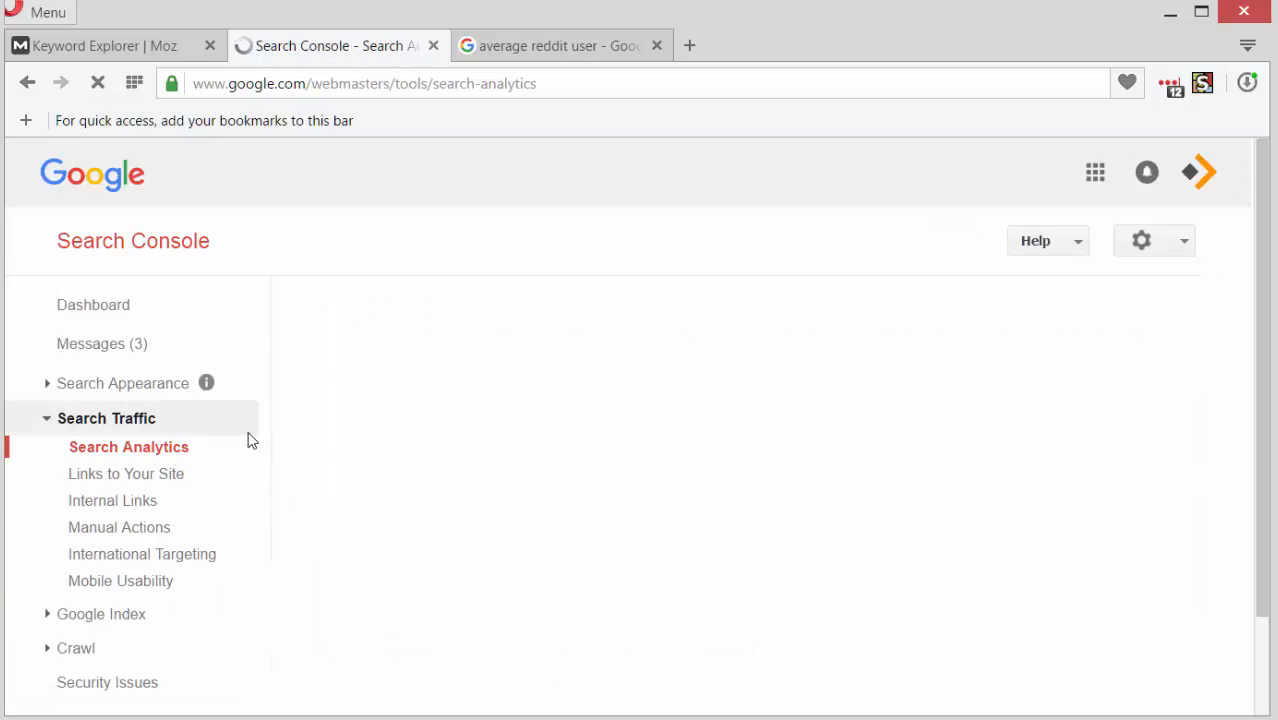
pyautogui.click(128, 448)
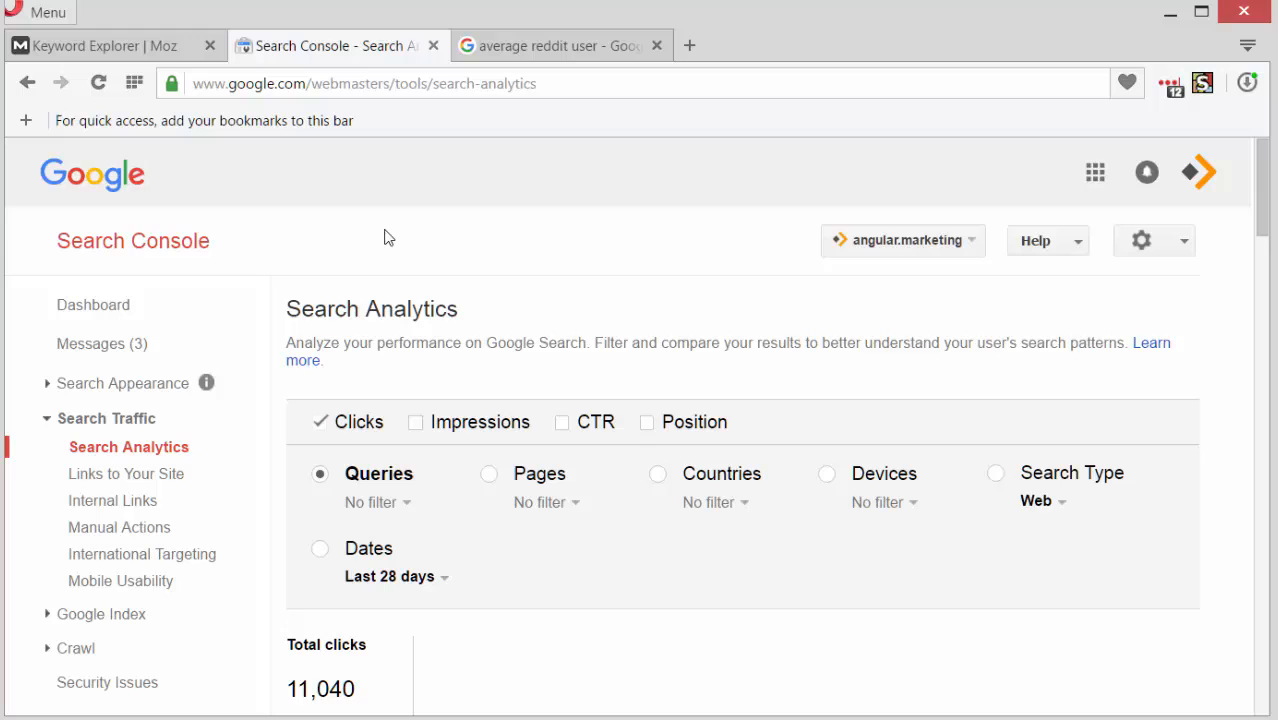
pyautogui.click(96, 84)
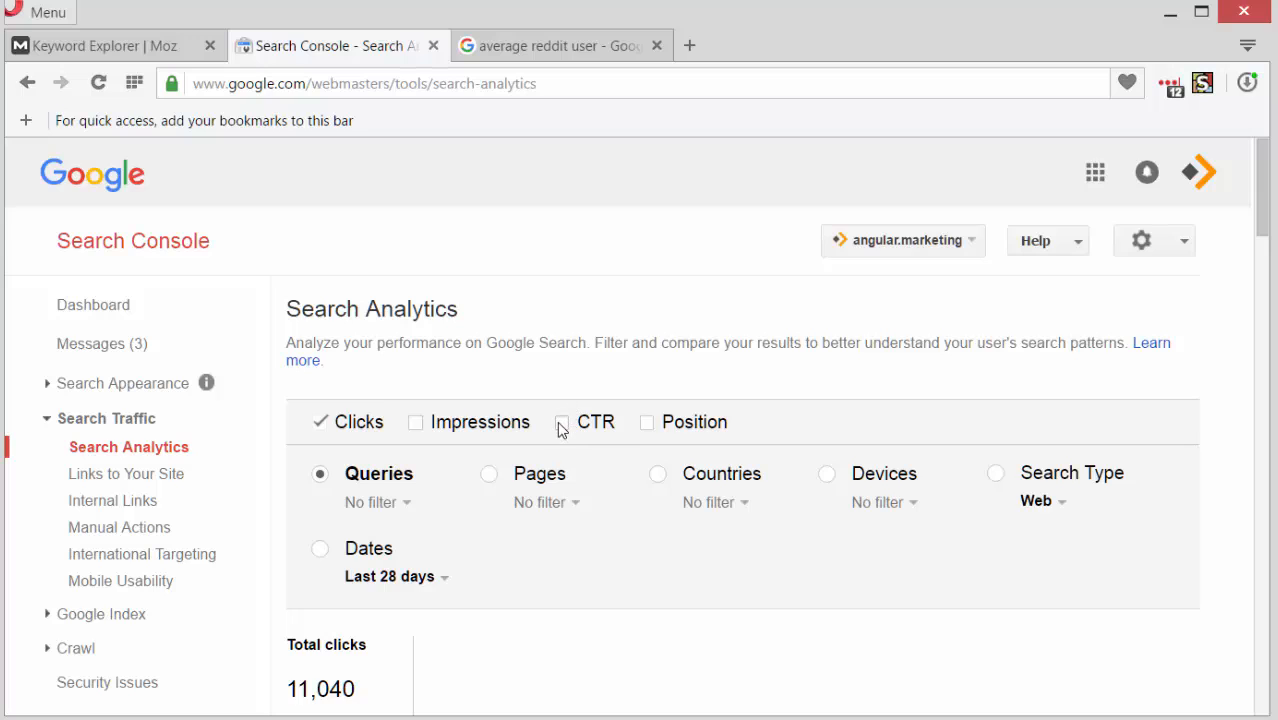
pyautogui.click(562, 420)
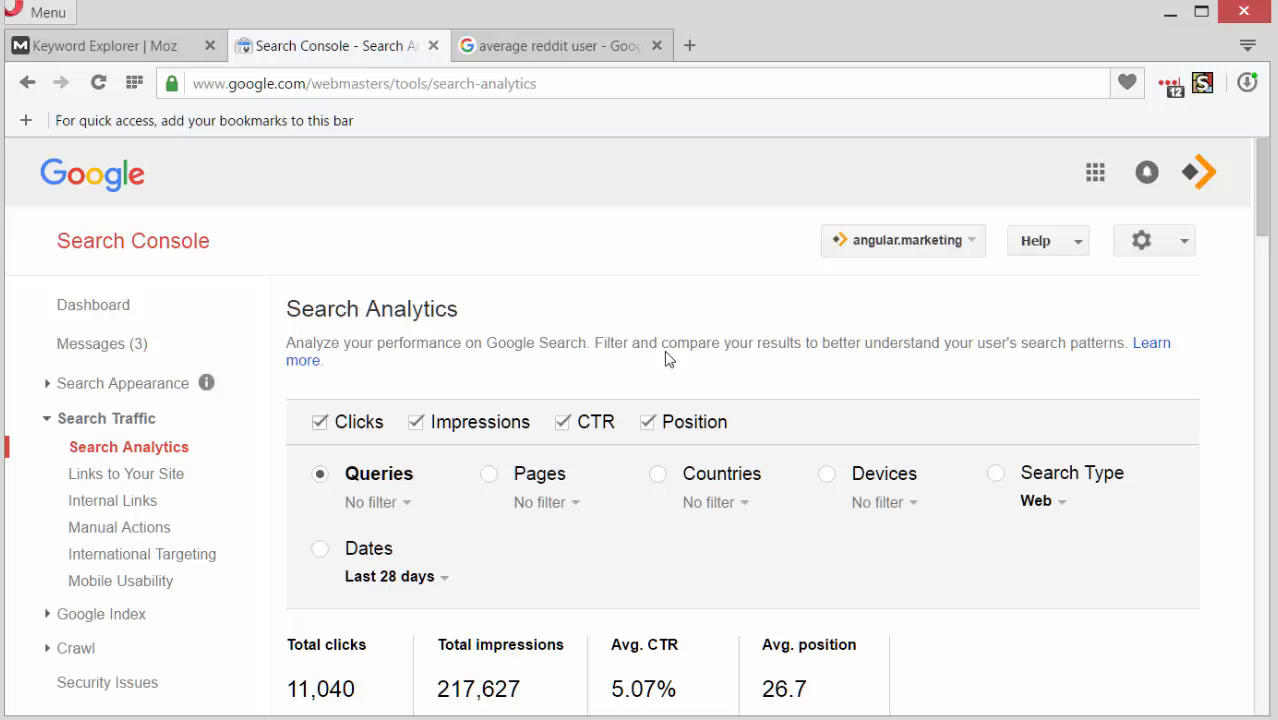
# Step: Download the Search Analytics query table as a CSV file
pyautogui.scroll(-3)
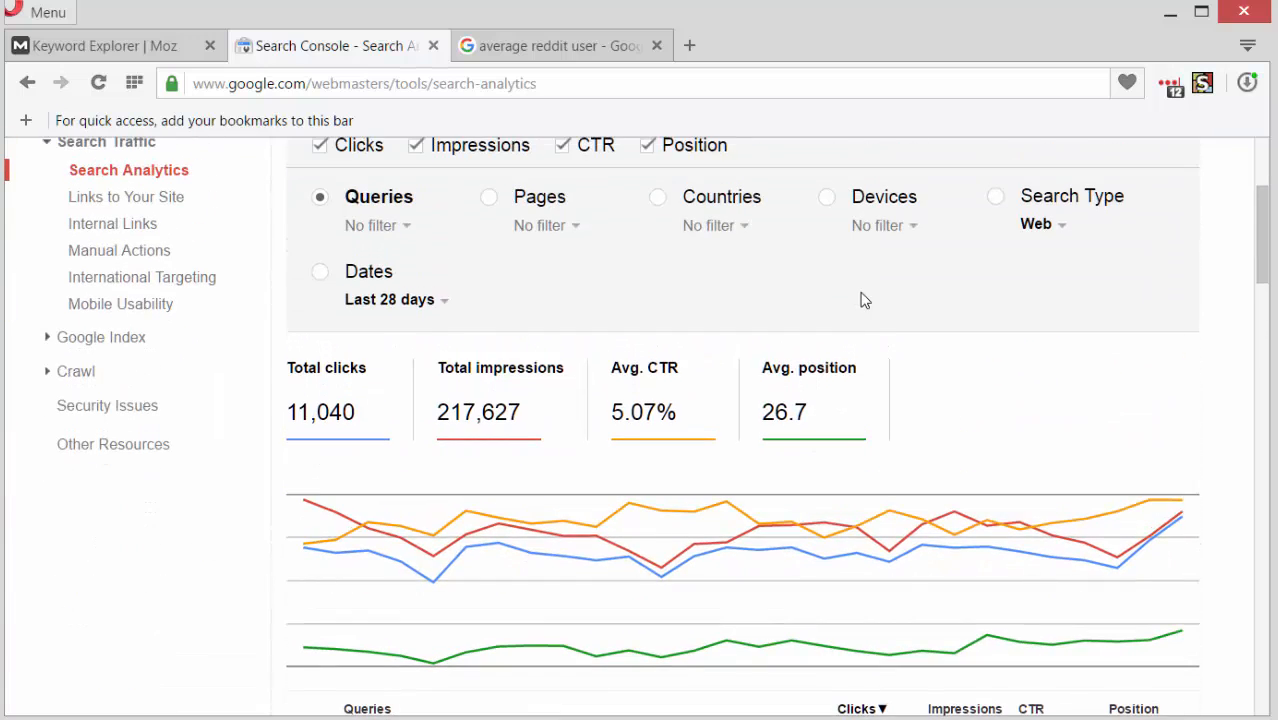
pyautogui.scroll(-3)
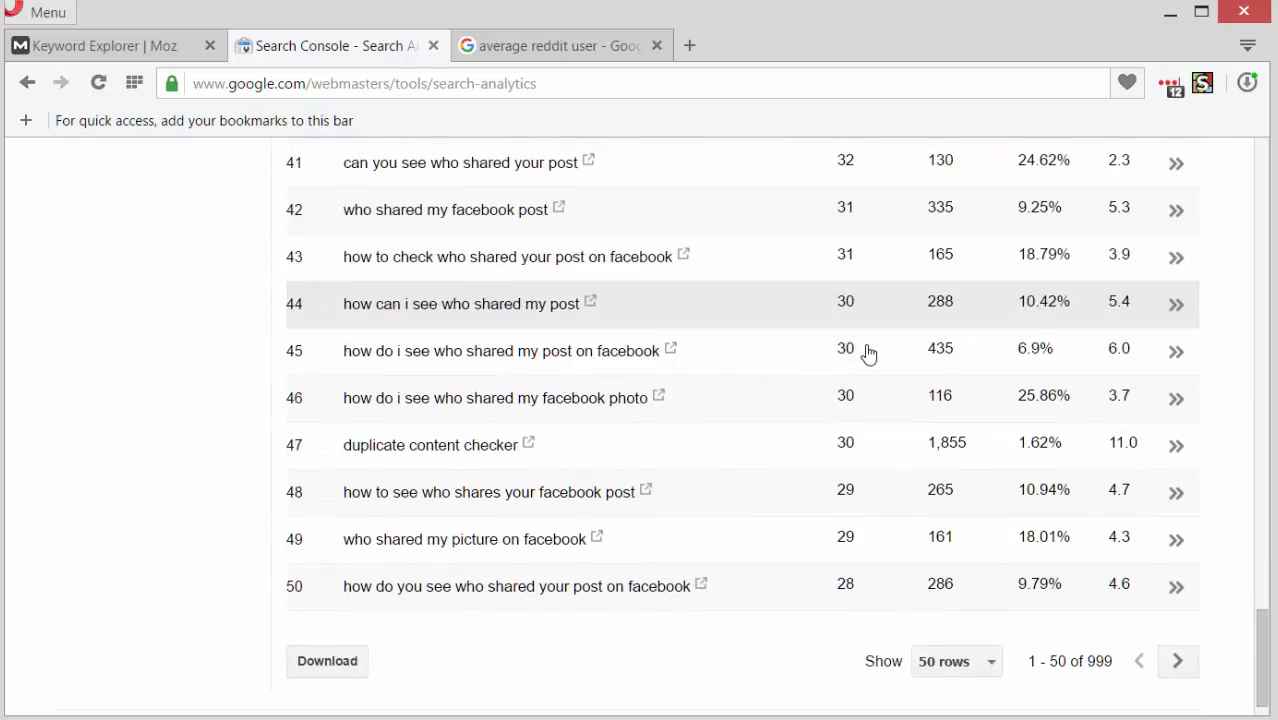
pyautogui.click(326, 660)
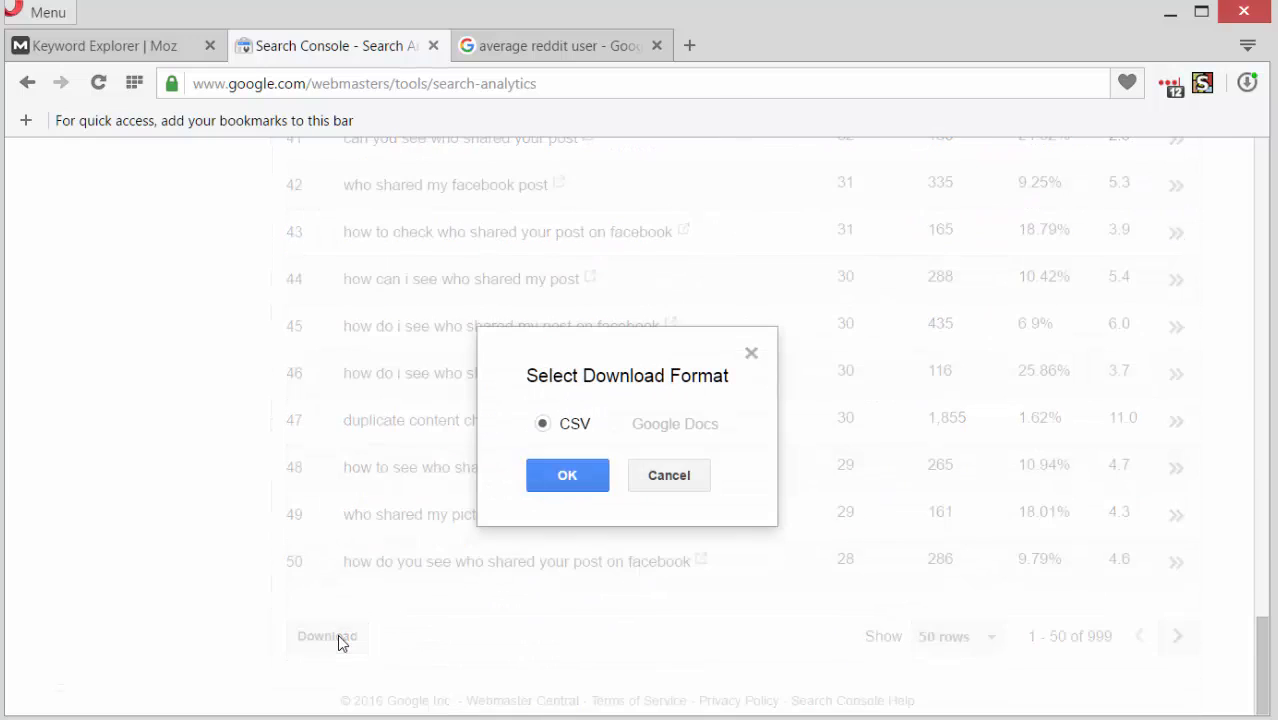
pyautogui.click(568, 476)
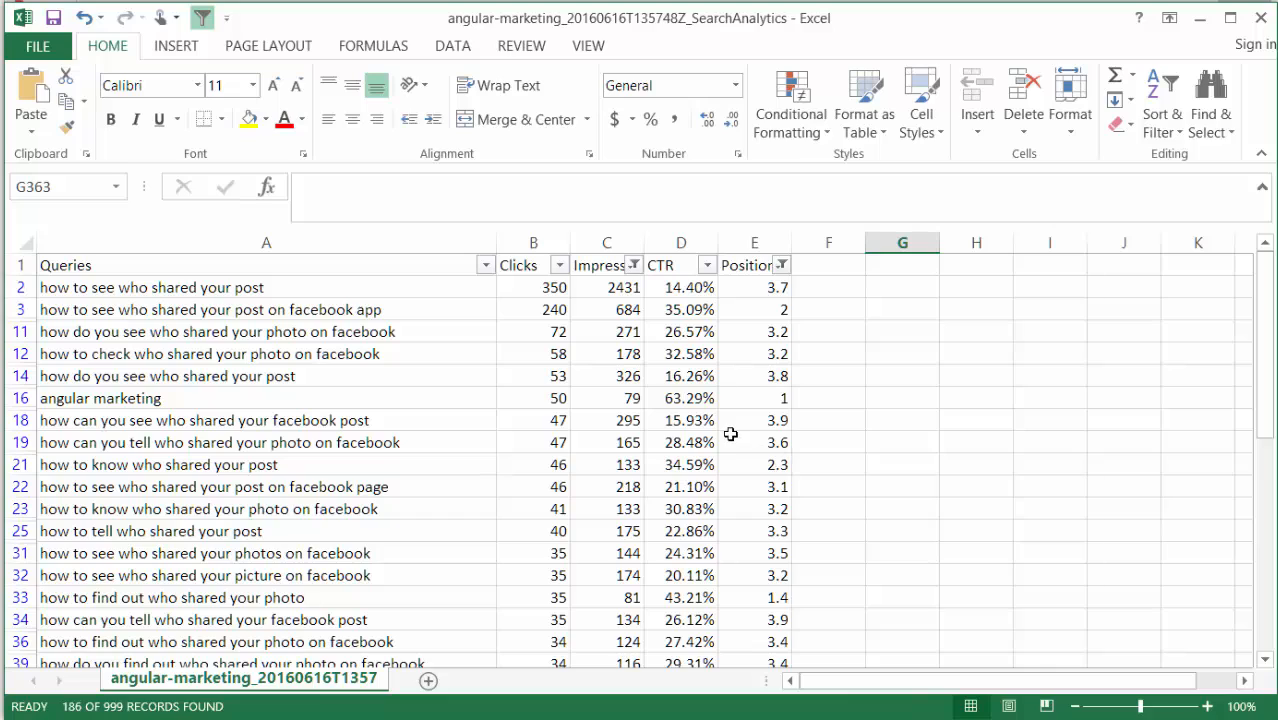
pyautogui.moveTo(678, 390)
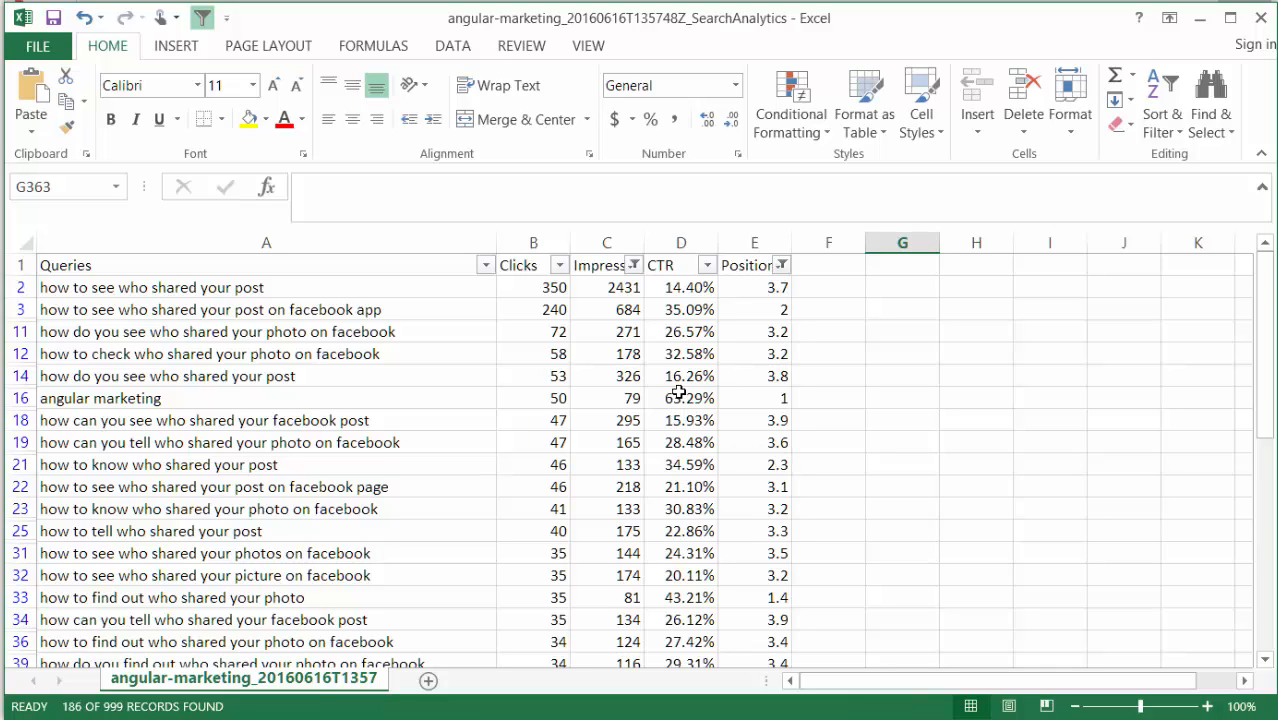
pyautogui.moveTo(680, 390)
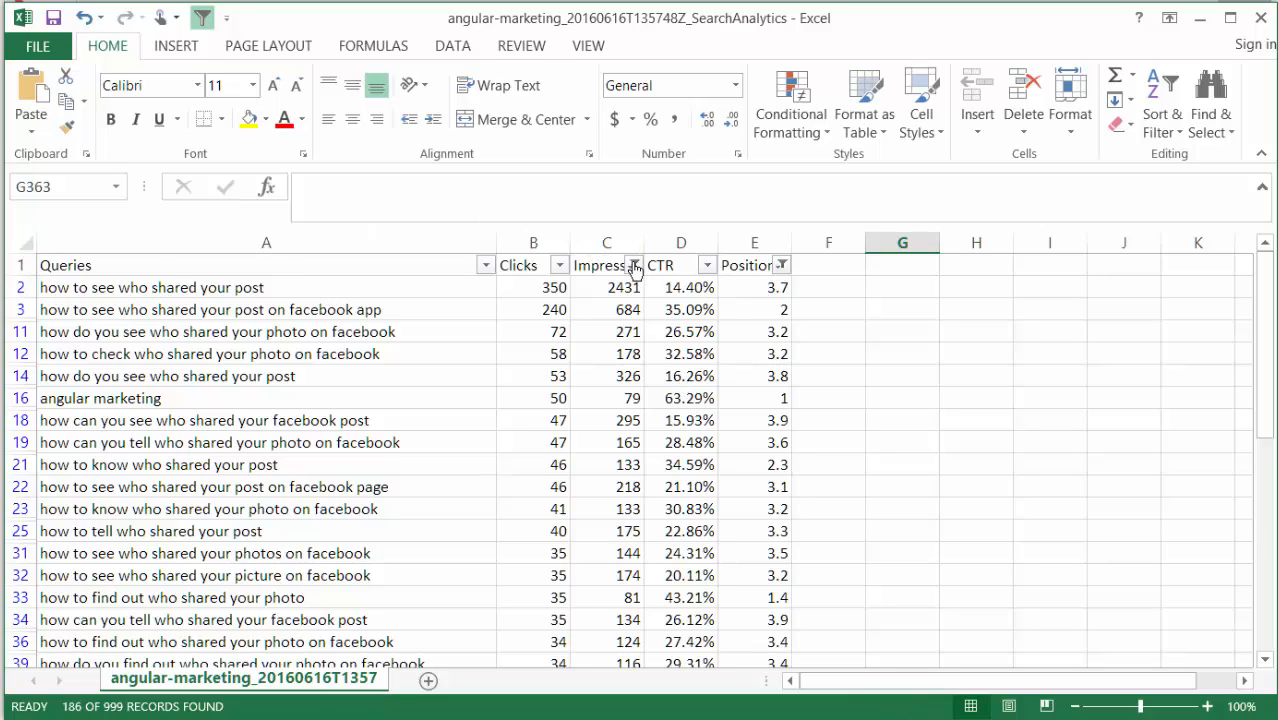
pyautogui.click(632, 264)
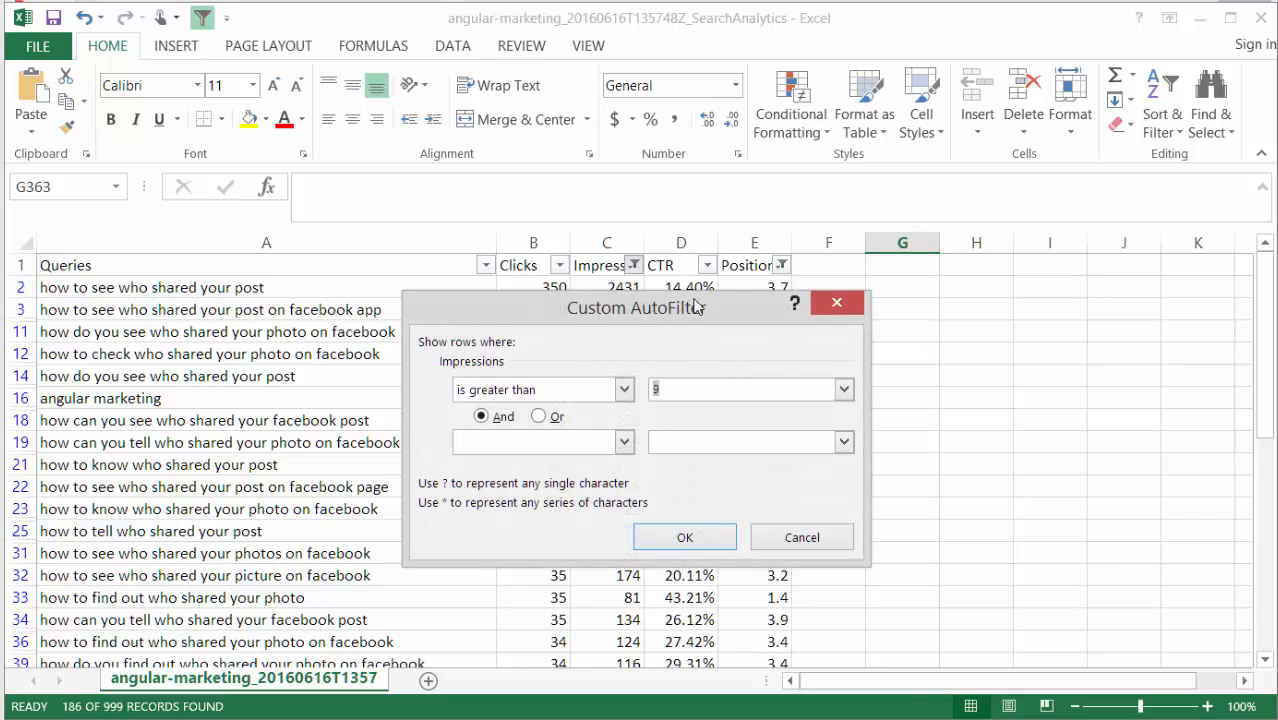
pyautogui.moveTo(690, 296)
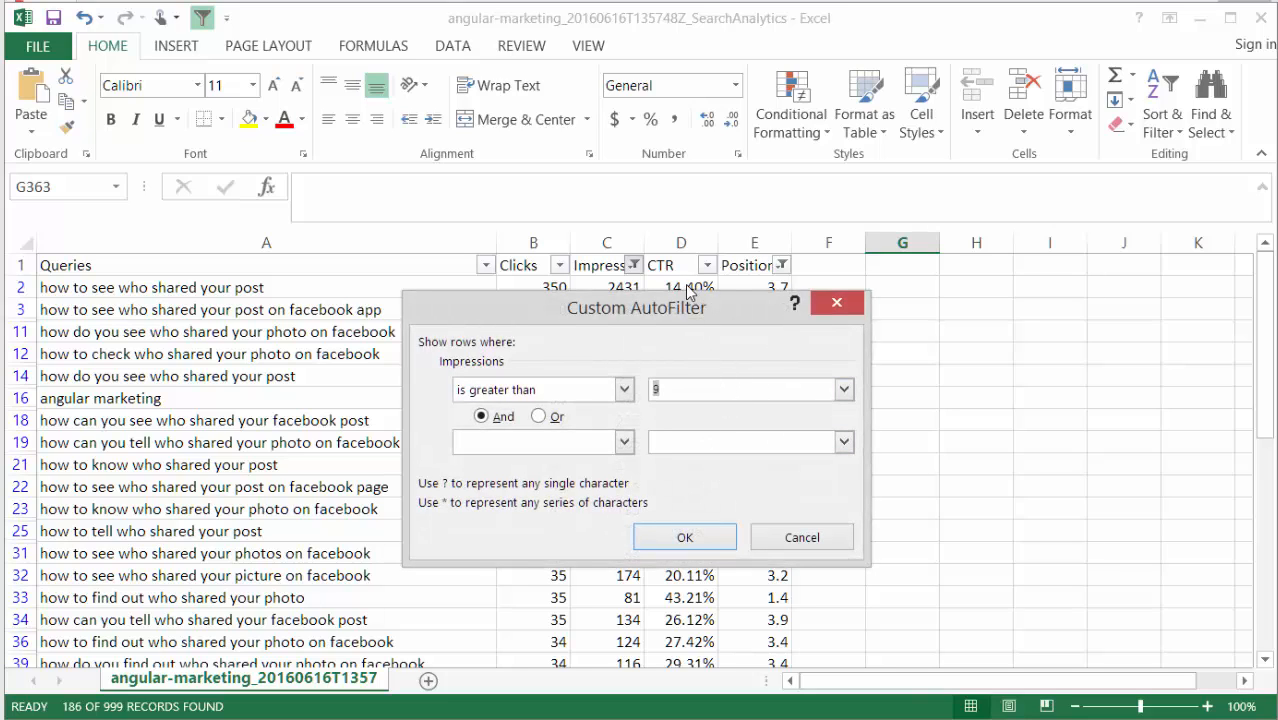
pyautogui.moveTo(668, 288)
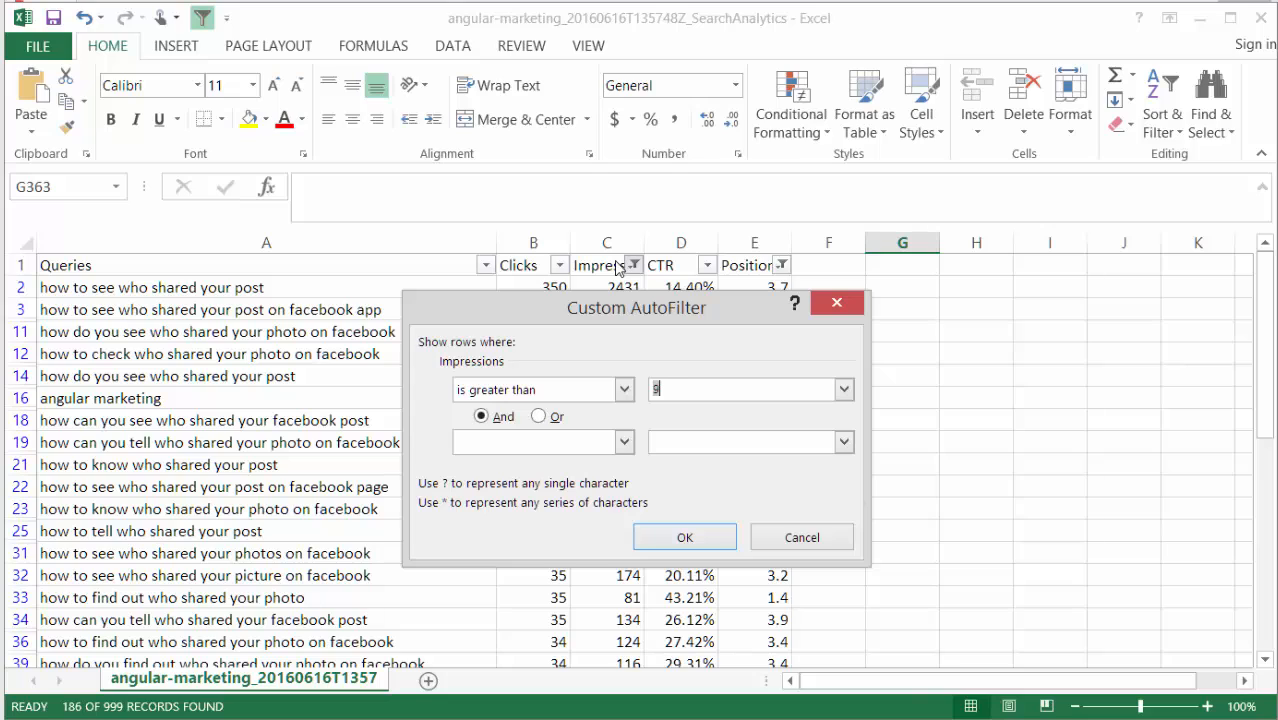
pyautogui.moveTo(696, 328)
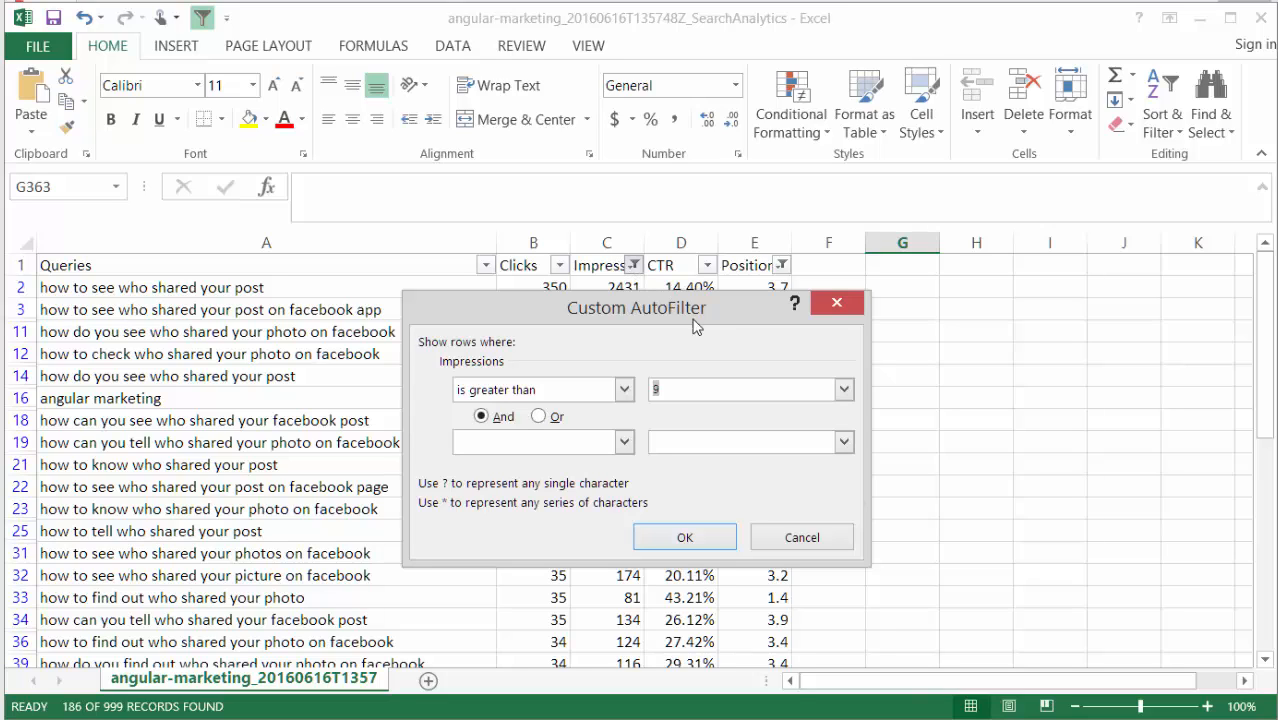
pyautogui.moveTo(720, 312)
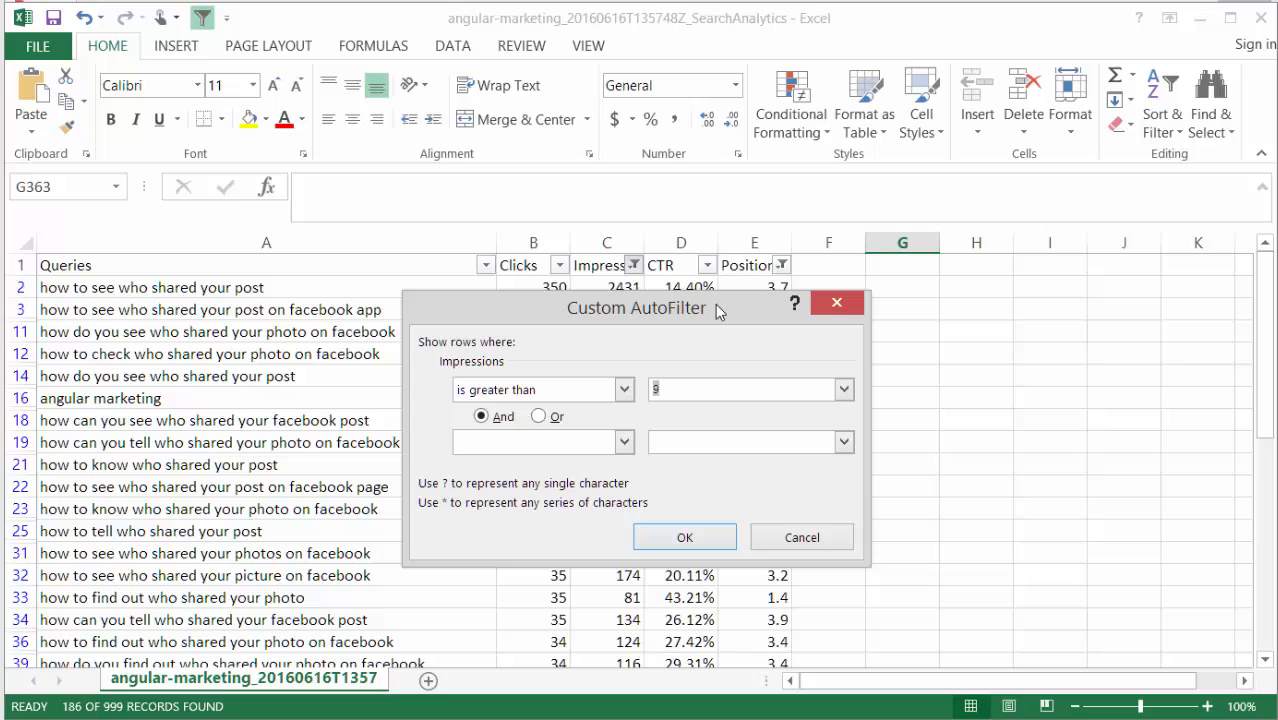
pyautogui.moveTo(720, 312)
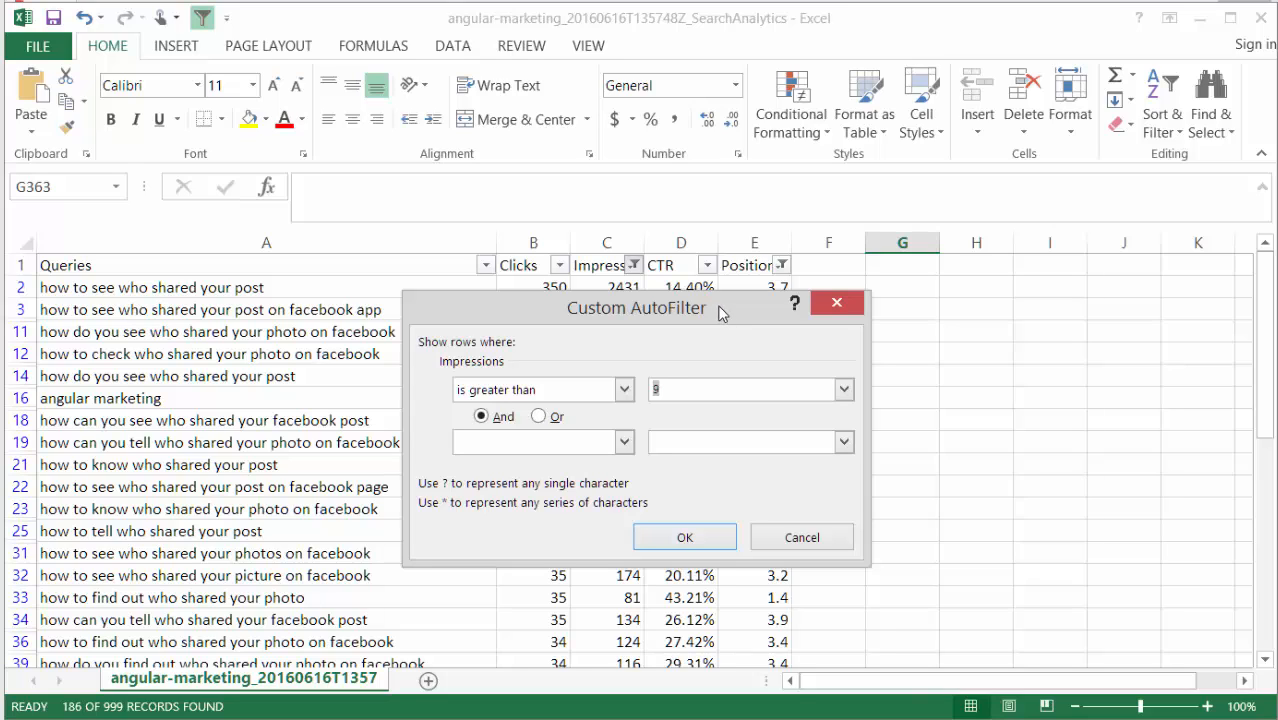
pyautogui.moveTo(716, 312)
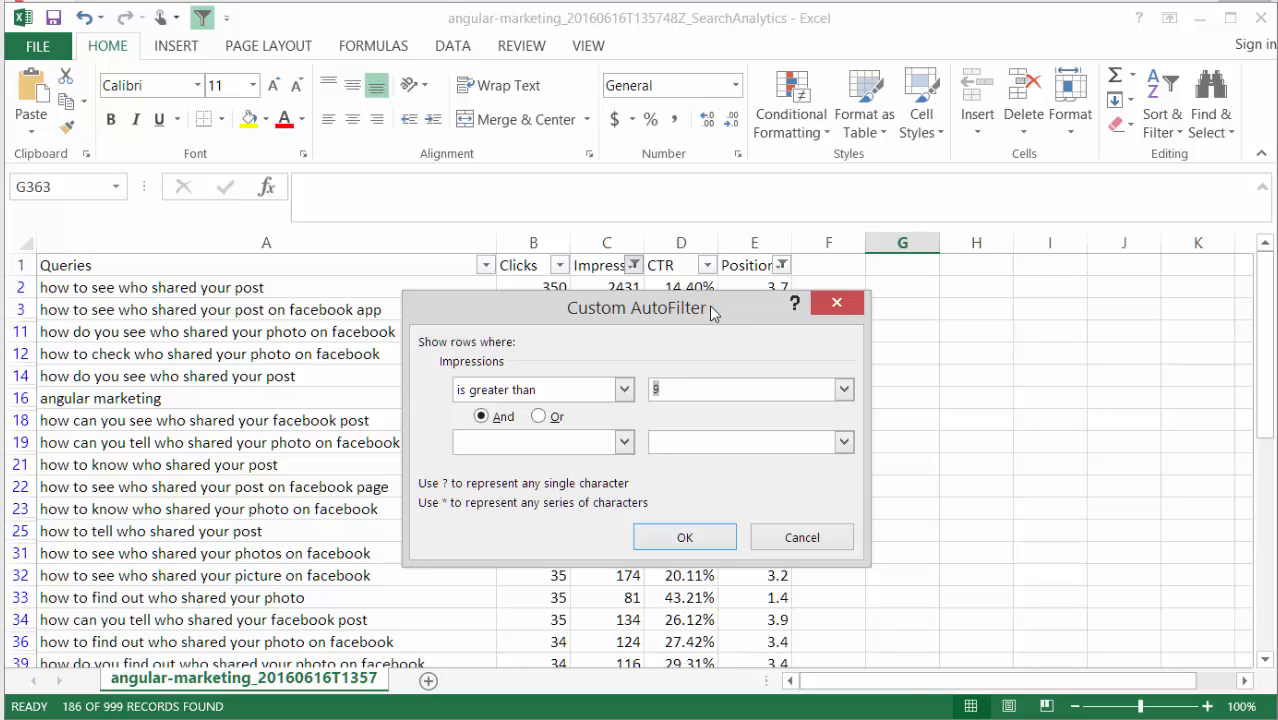
pyautogui.moveTo(836, 304)
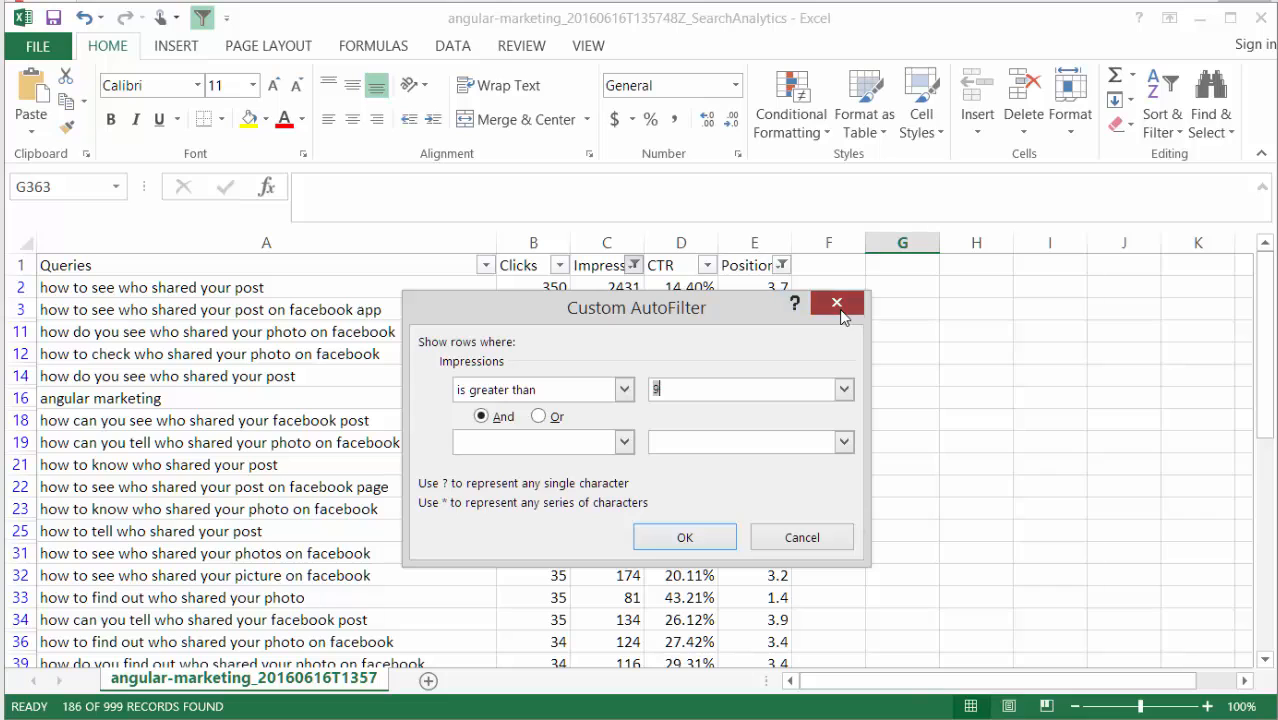
pyautogui.click(776, 264)
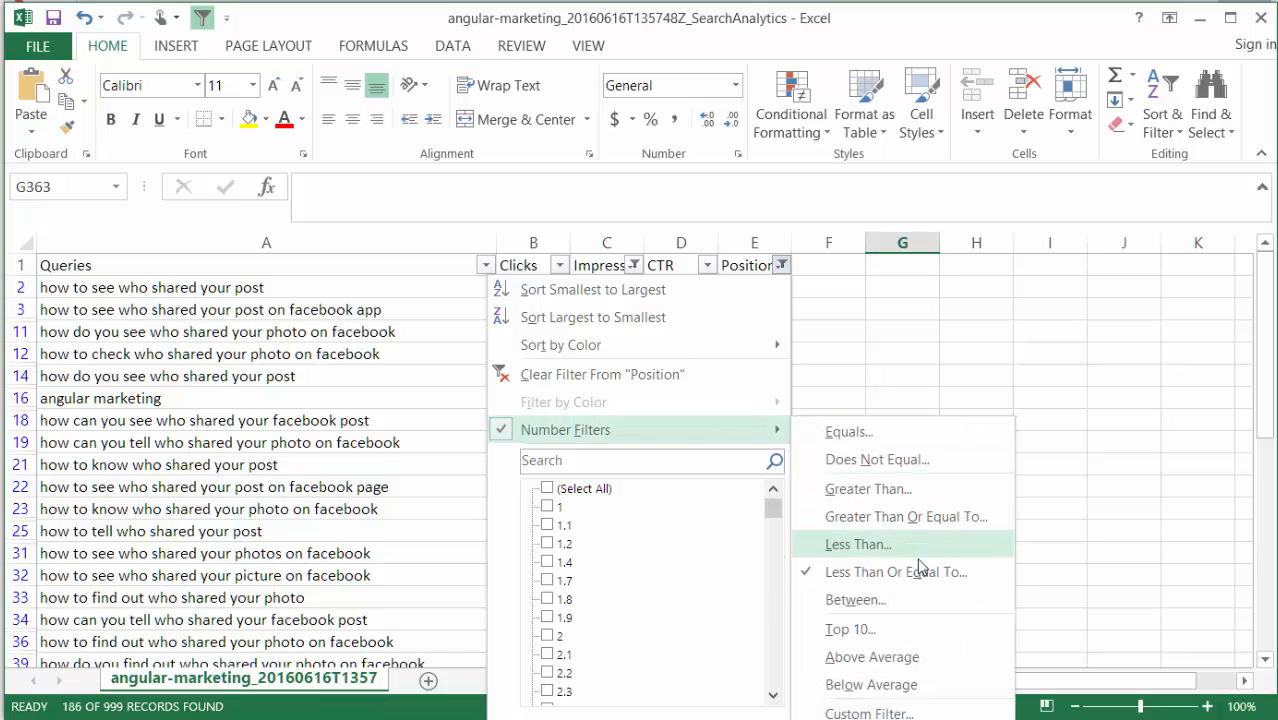
# Step: Apply the custom filter keeping queries whose Position is less than or equal to 4
pyautogui.click(896, 572)
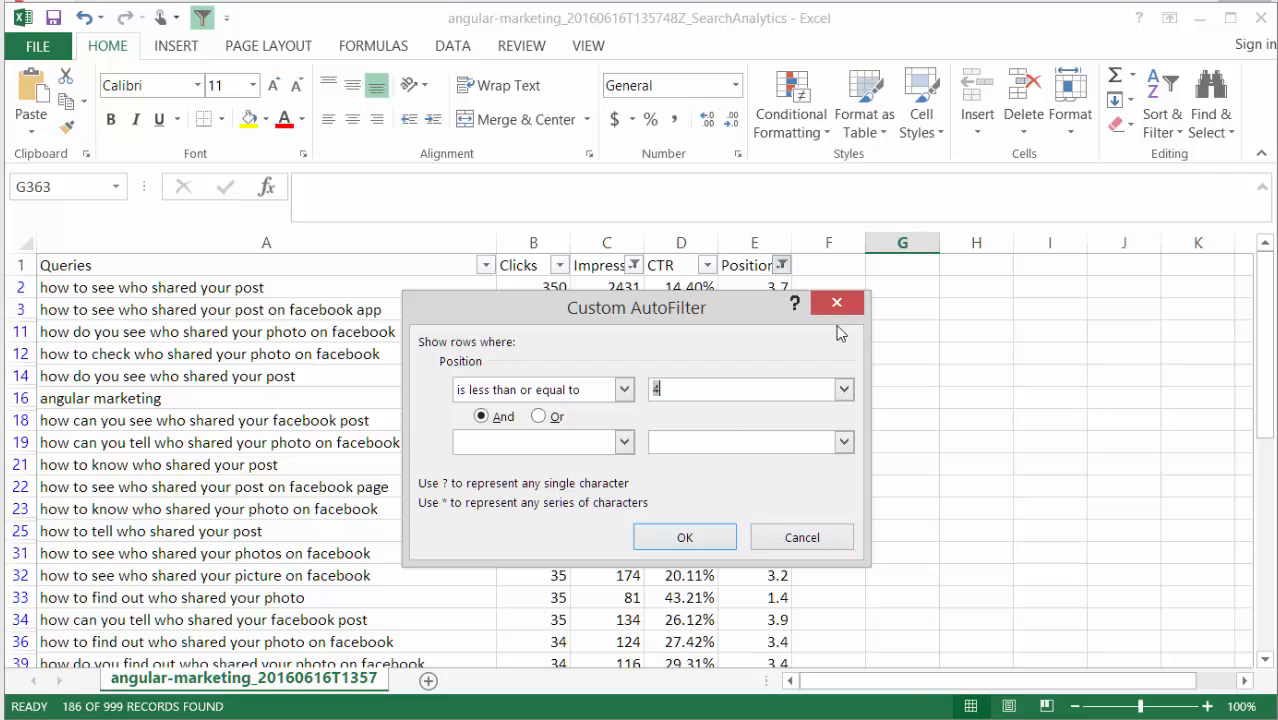
pyautogui.click(684, 536)
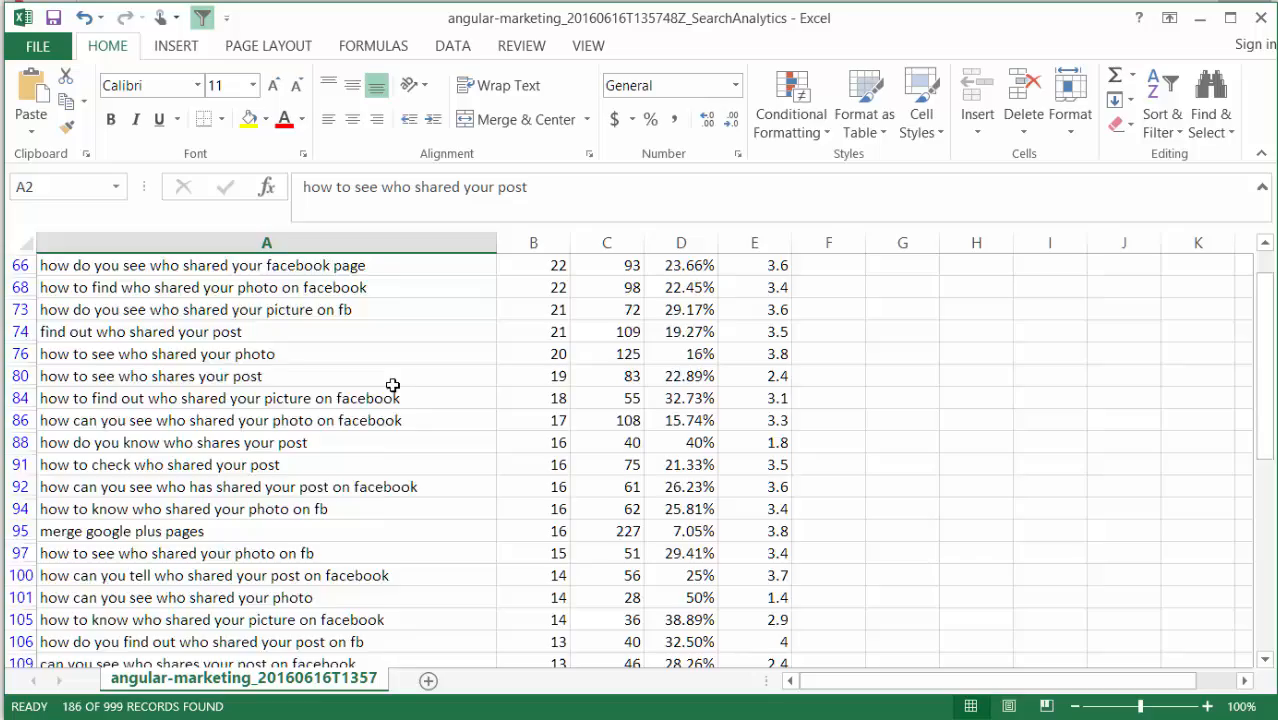
pyautogui.scroll(-3)
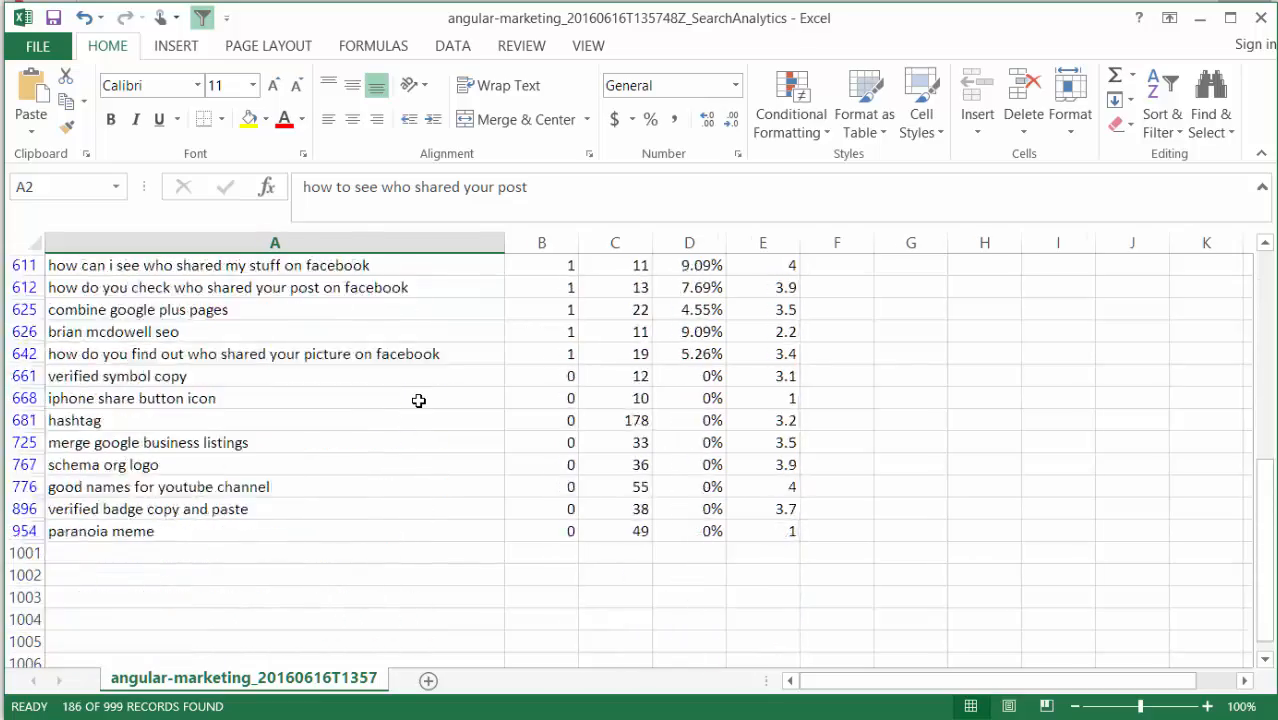
pyautogui.scroll(-3)
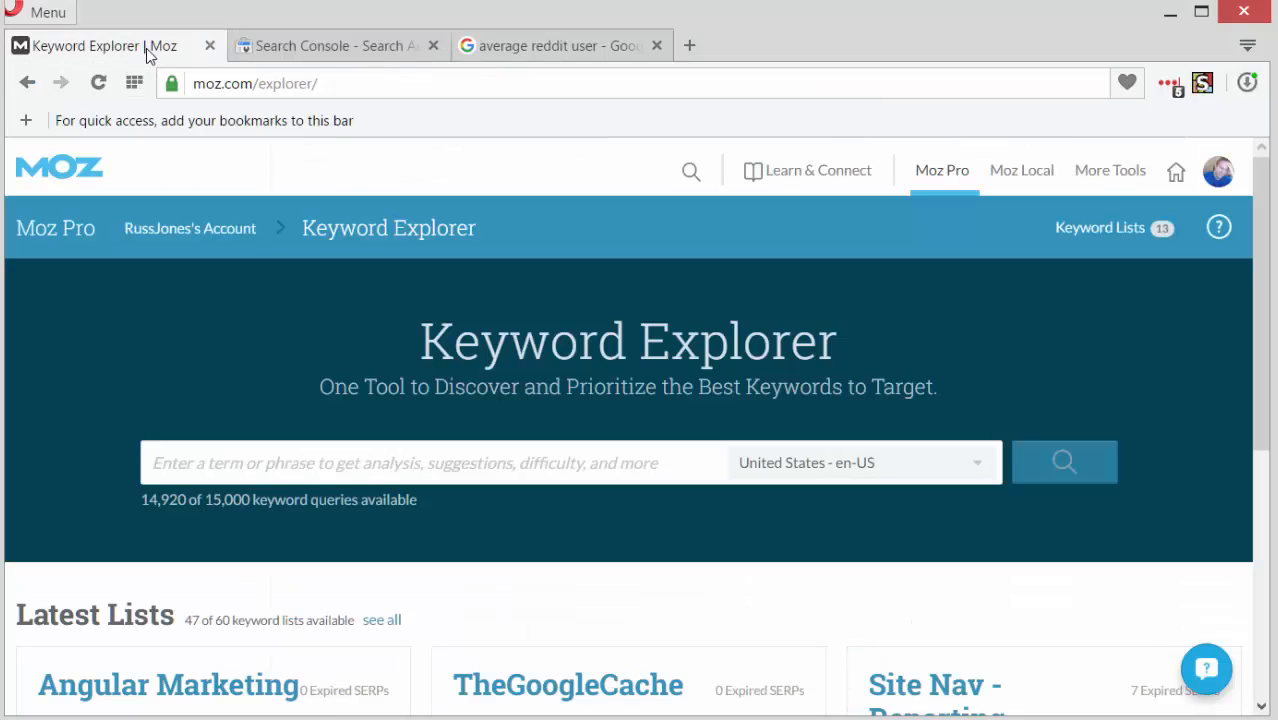
pyautogui.moveTo(796, 224)
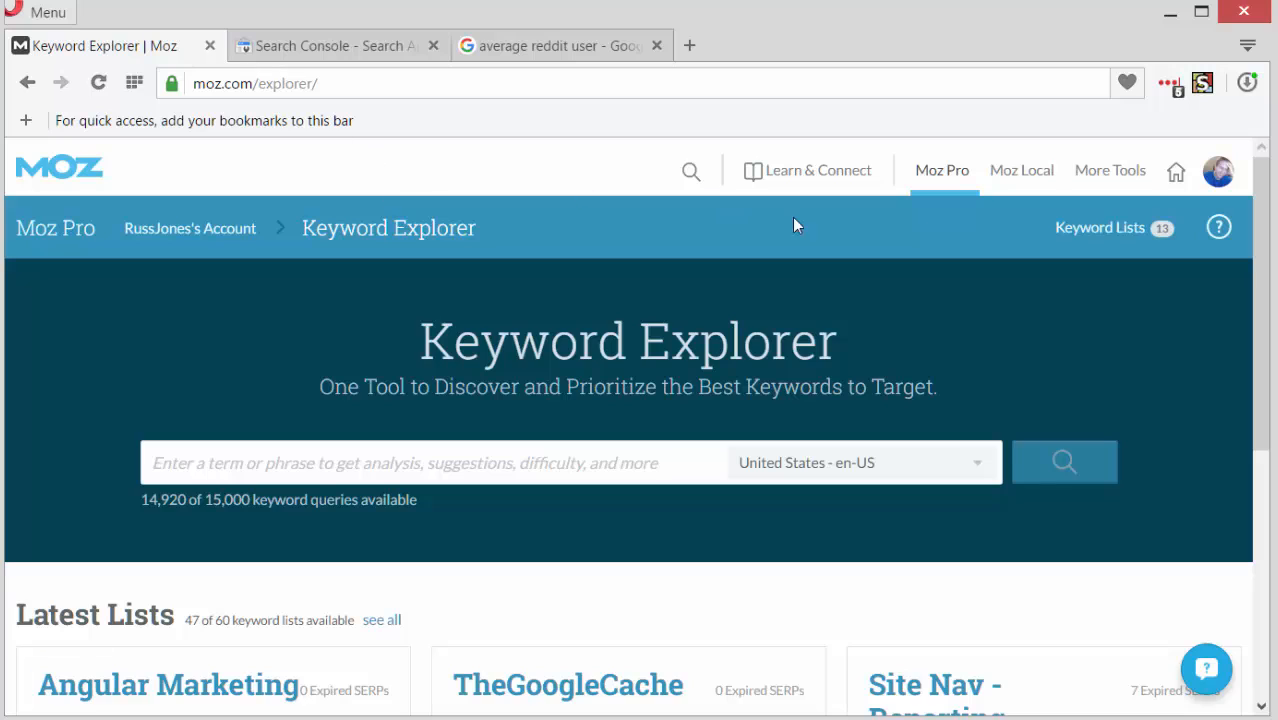
pyautogui.moveTo(964, 258)
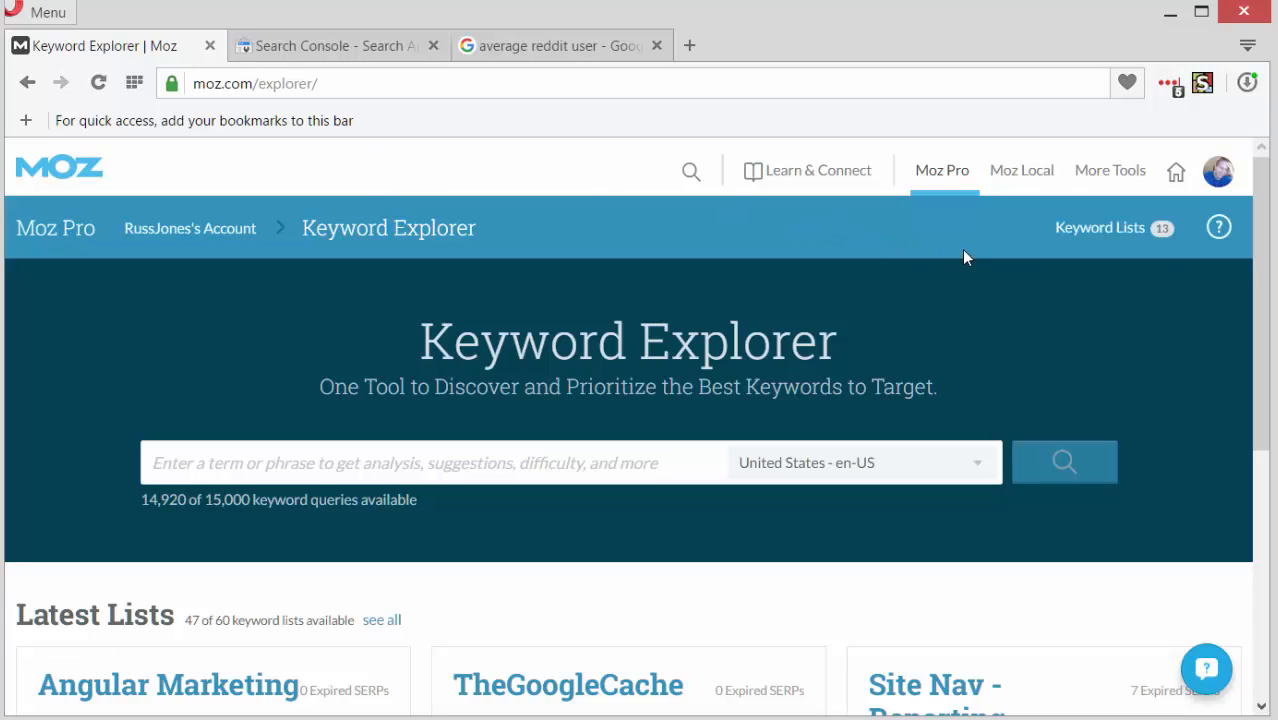
pyautogui.moveTo(1100, 228)
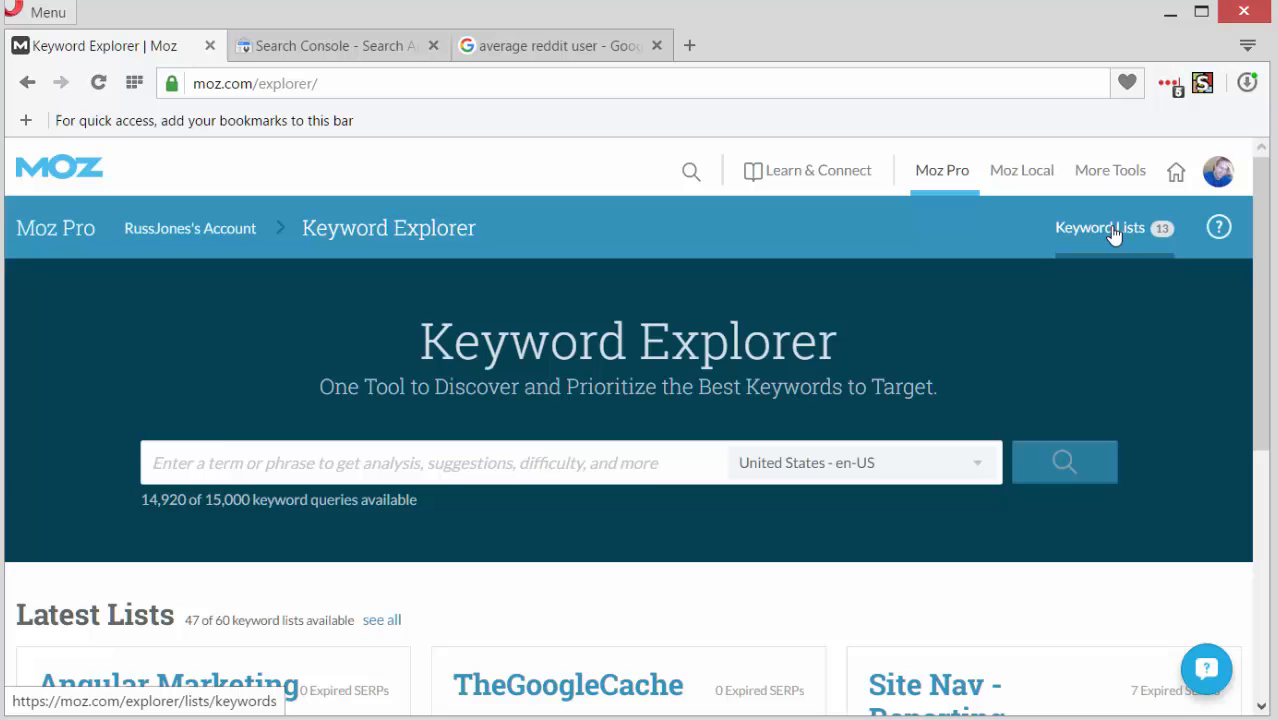
# Step: From the Keyword Lists page, start a new list via '+ Create or upload new list'
pyautogui.click(1100, 228)
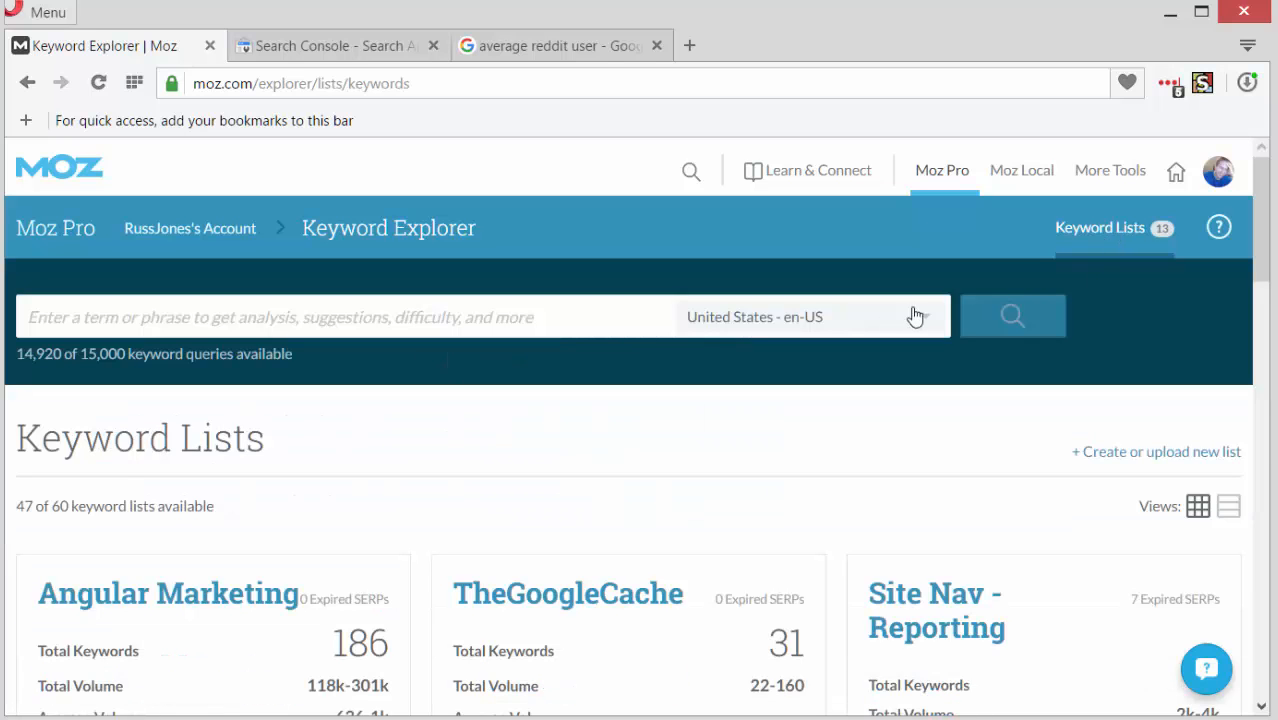
pyautogui.scroll(-3)
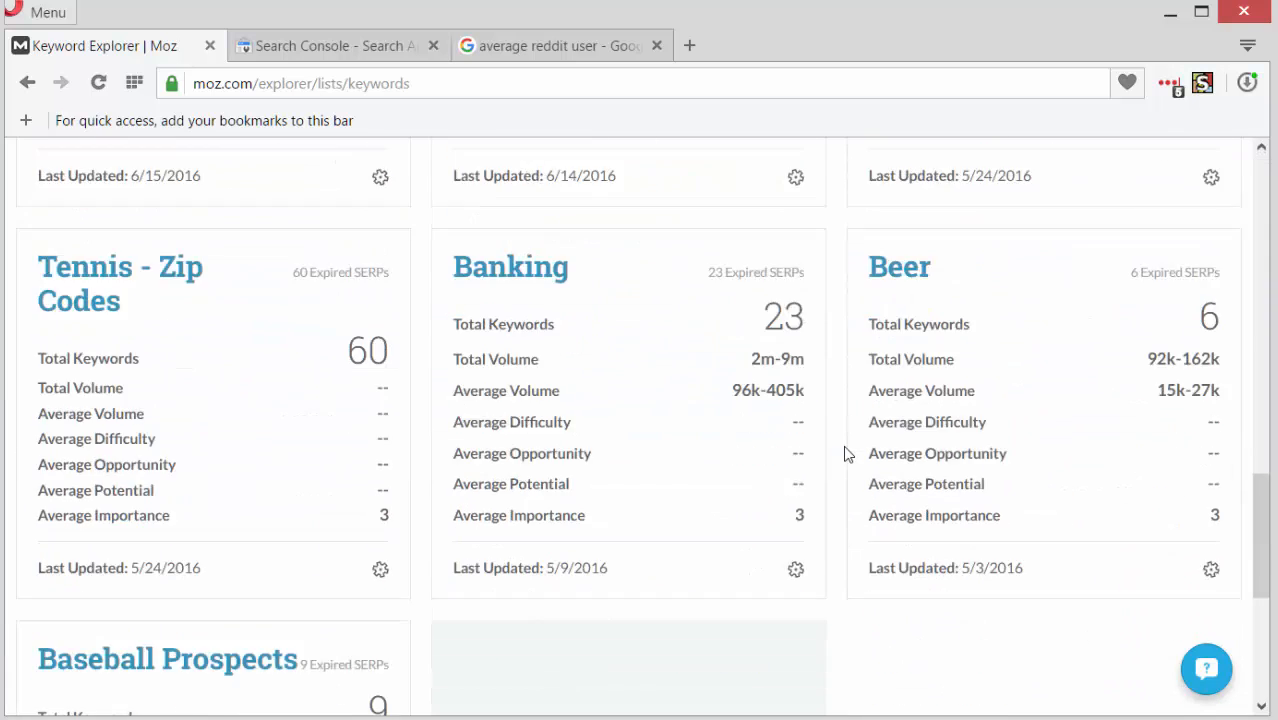
pyautogui.scroll(-3)
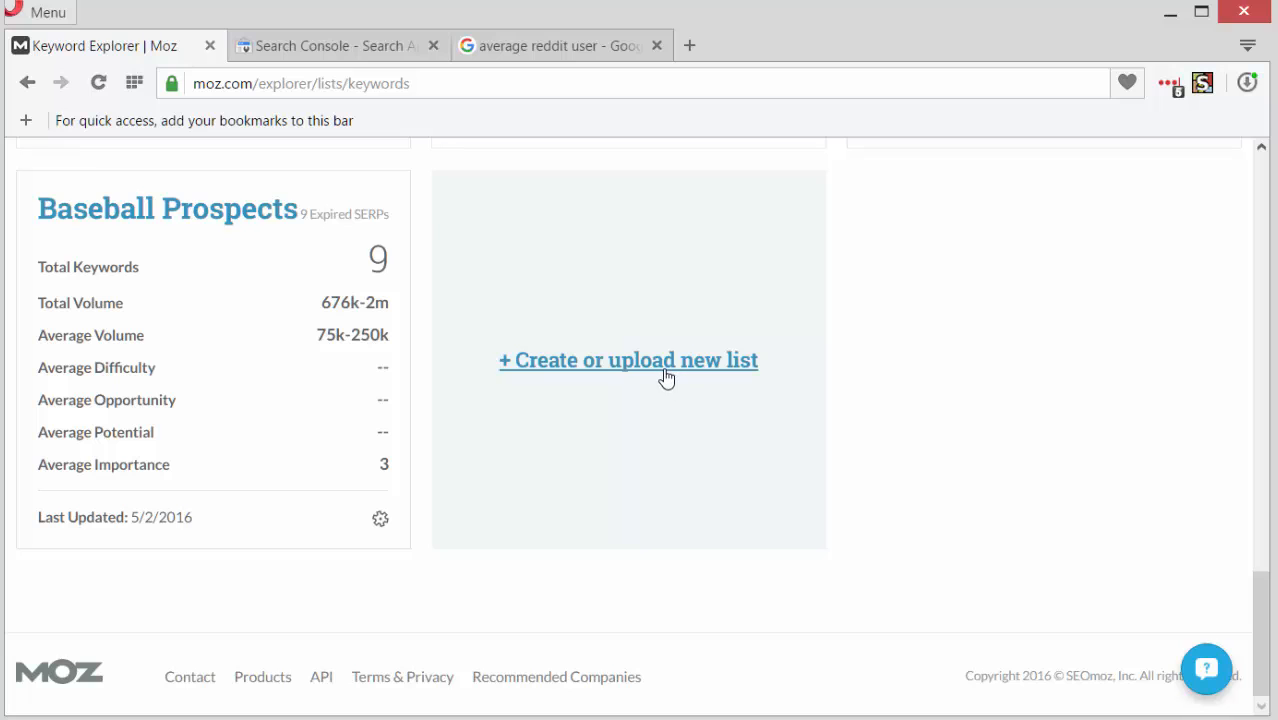
pyautogui.click(628, 360)
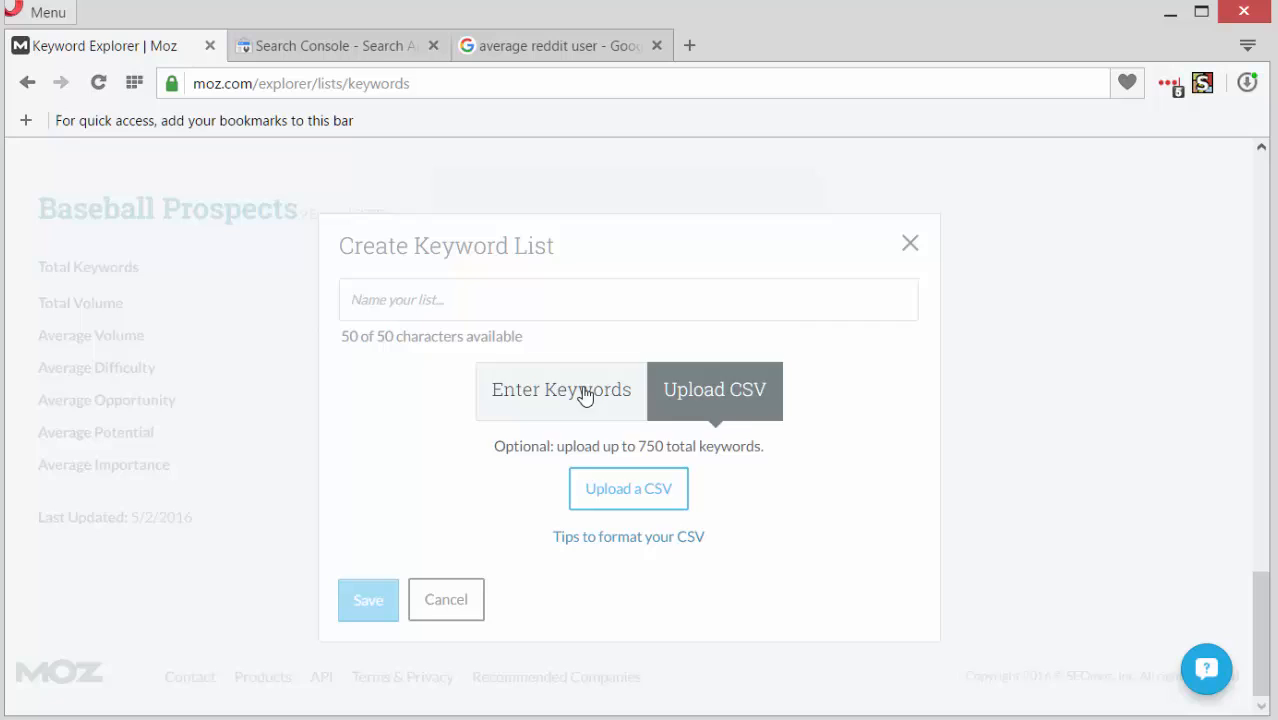
# Step: Enter the 186 filtered queries directly as keywords for the new list
pyautogui.click(560, 388)
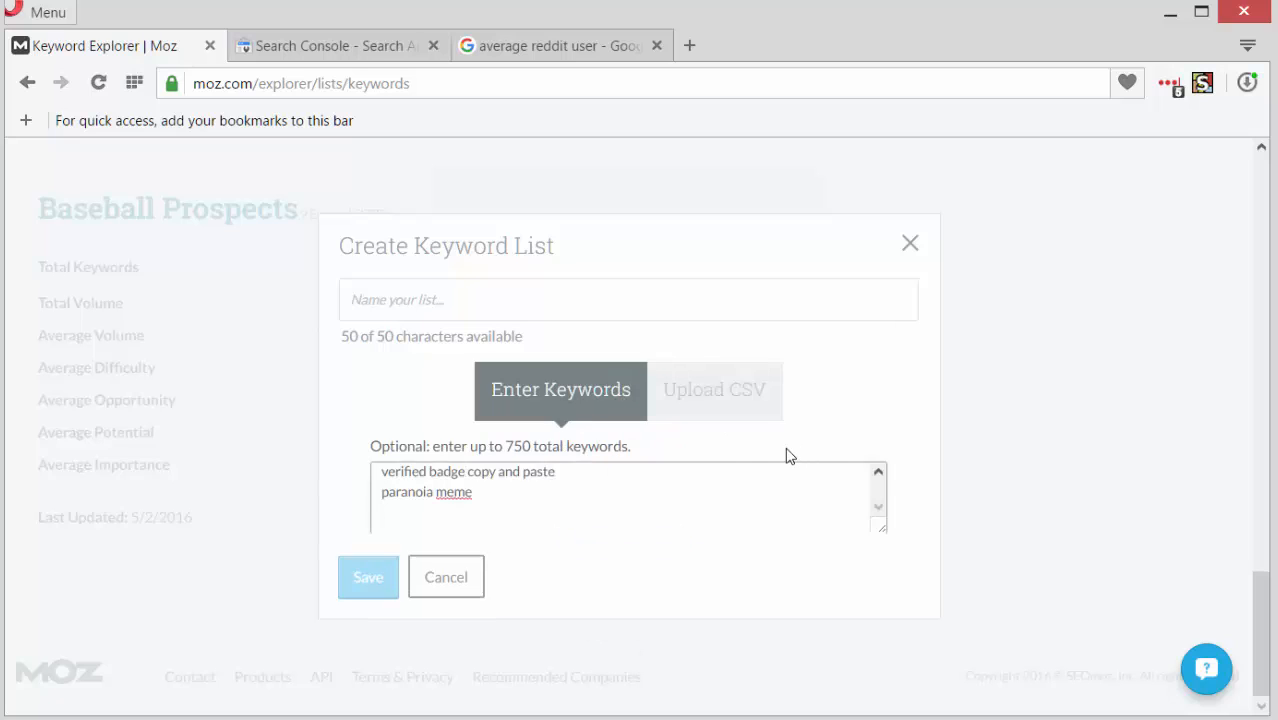
pyautogui.click(878, 472)
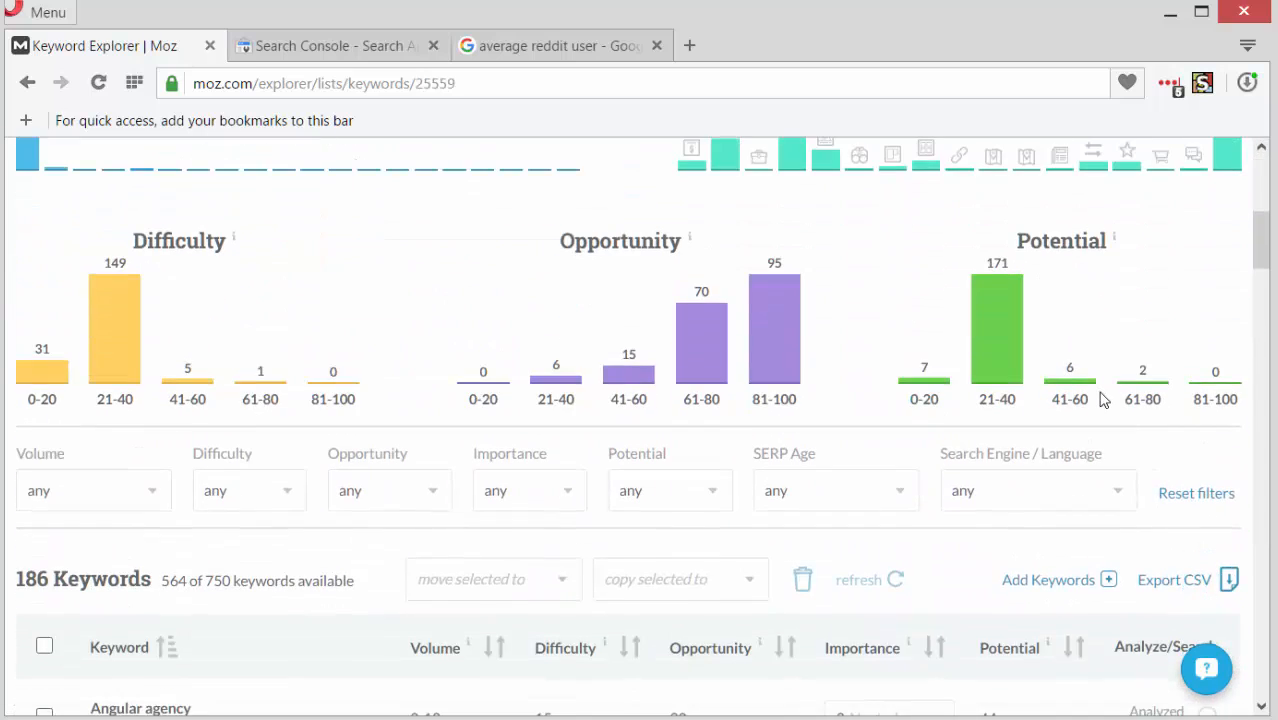
pyautogui.scroll(-3)
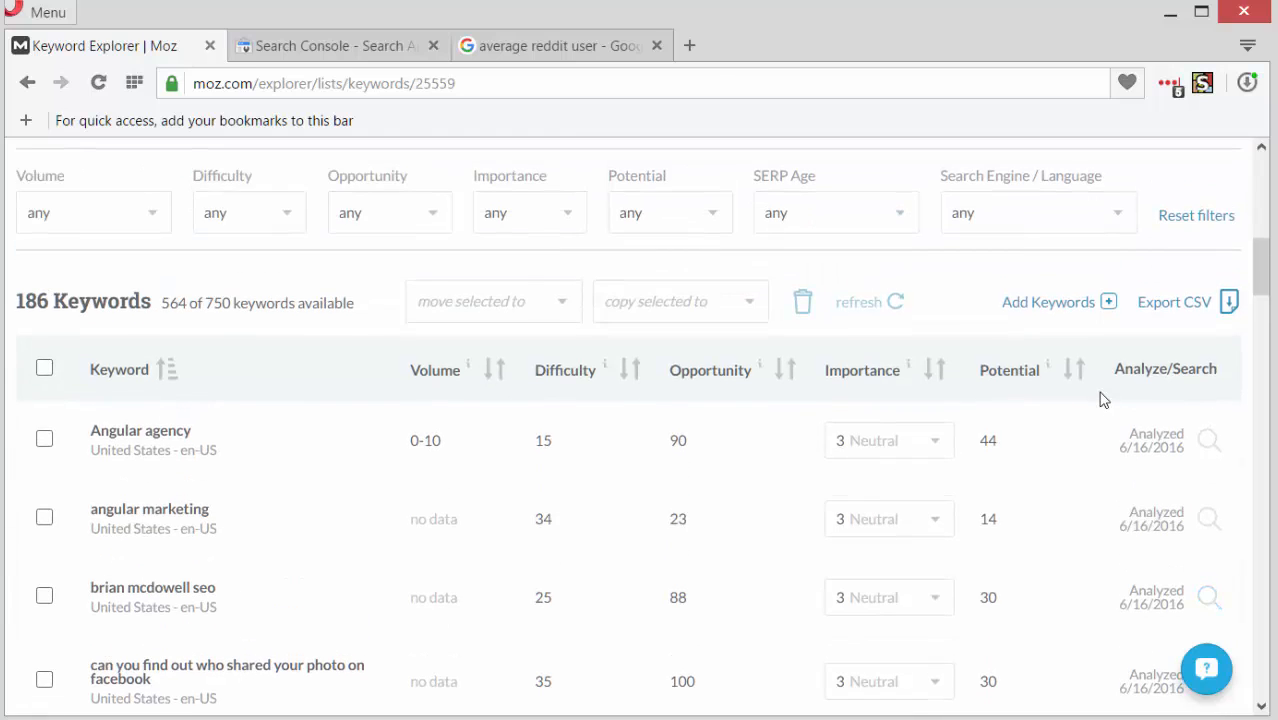
pyautogui.moveTo(630, 384)
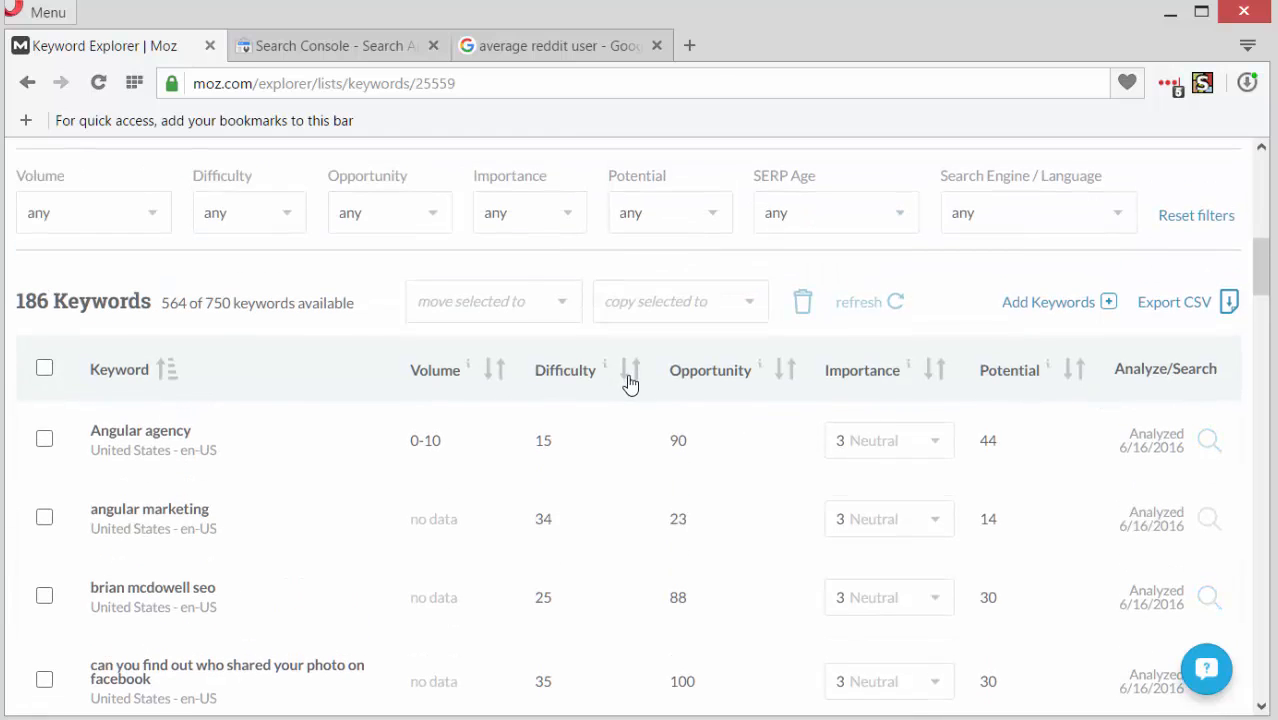
pyautogui.click(630, 370)
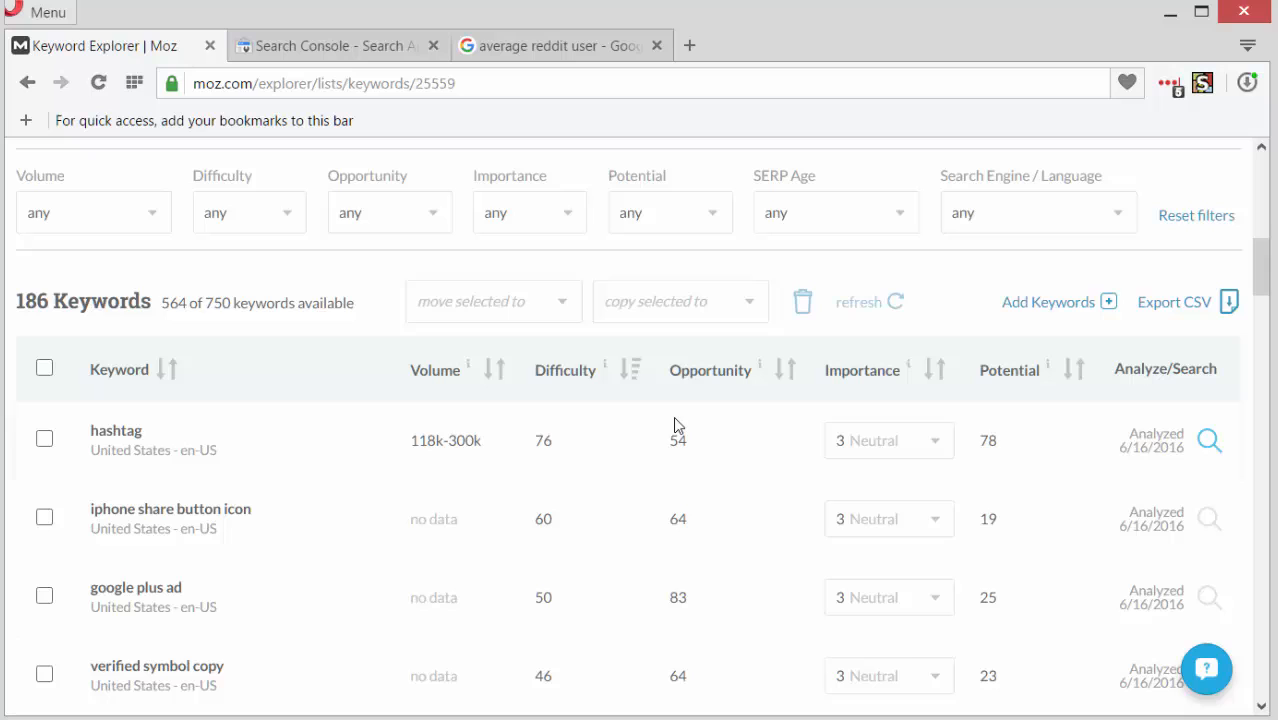
pyautogui.moveTo(596, 460)
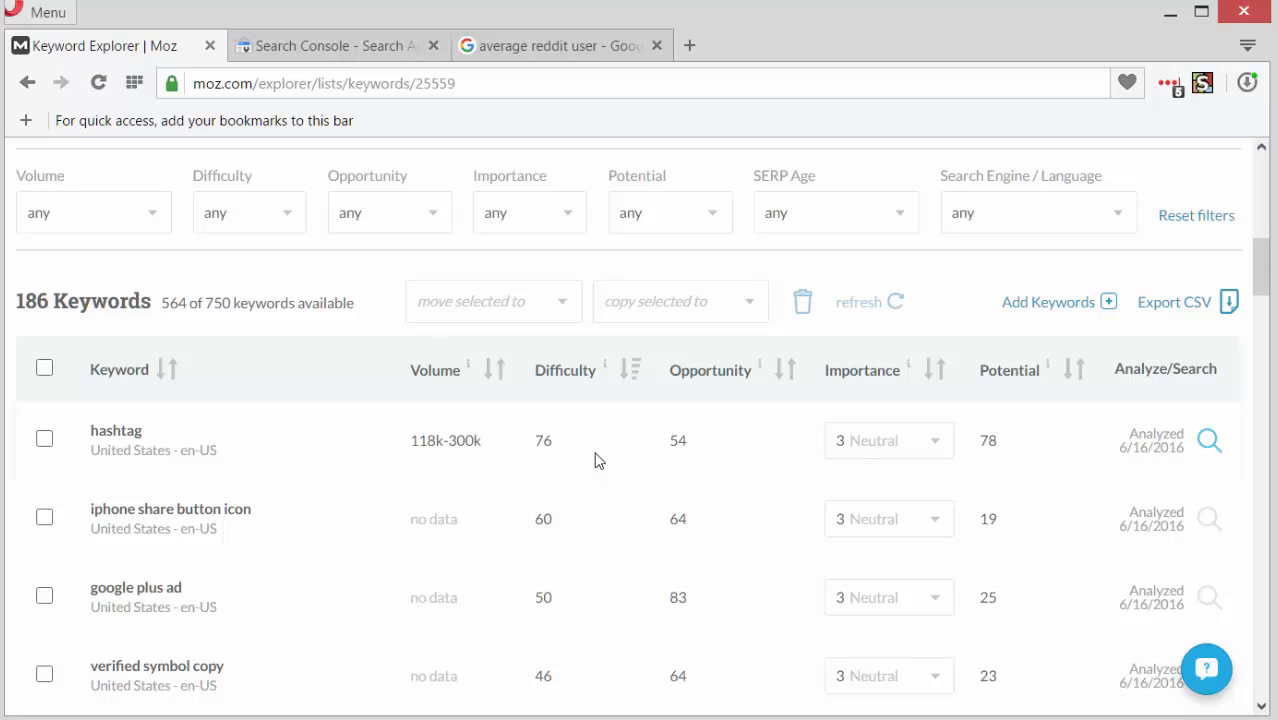
pyautogui.moveTo(536, 304)
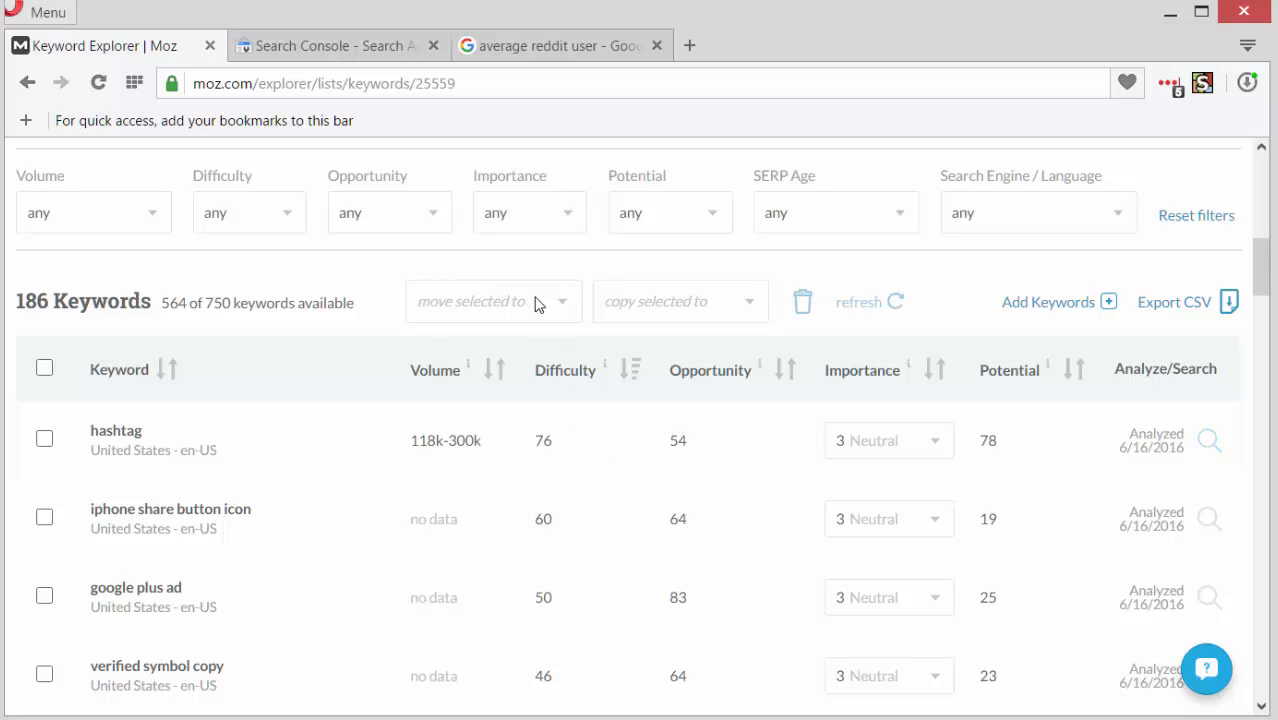
pyautogui.moveTo(292, 464)
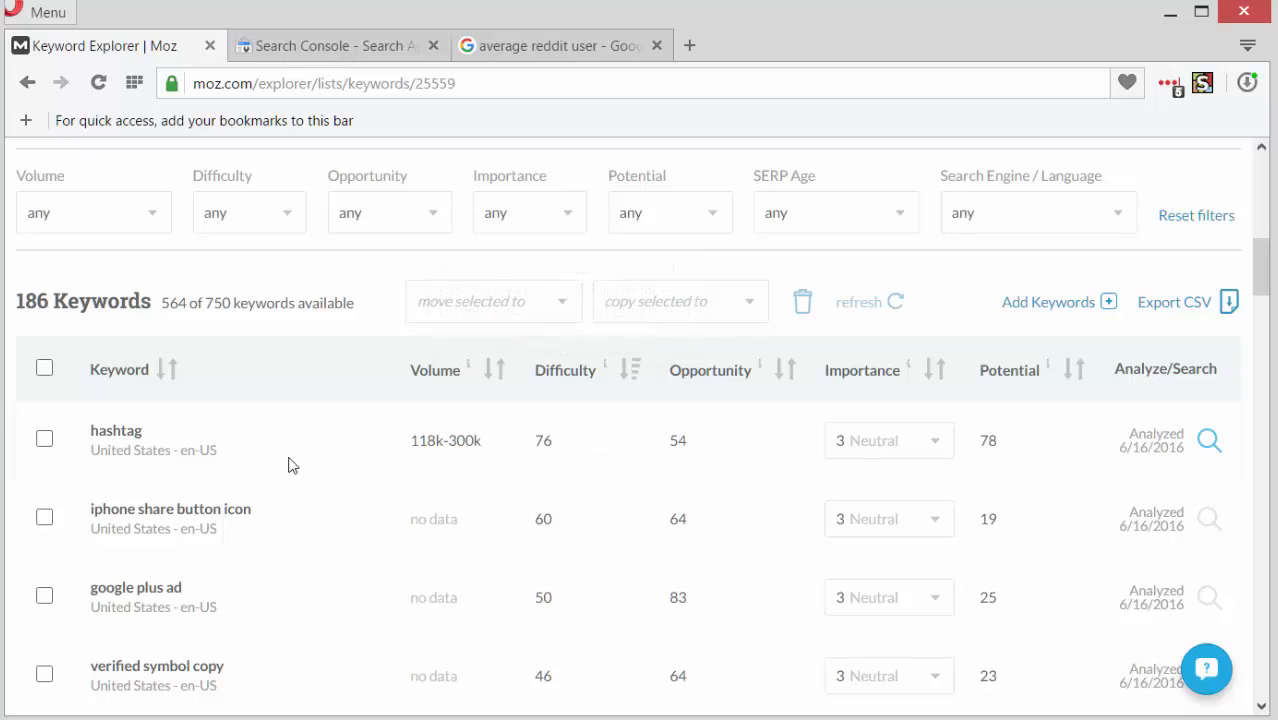
pyautogui.moveTo(548, 452)
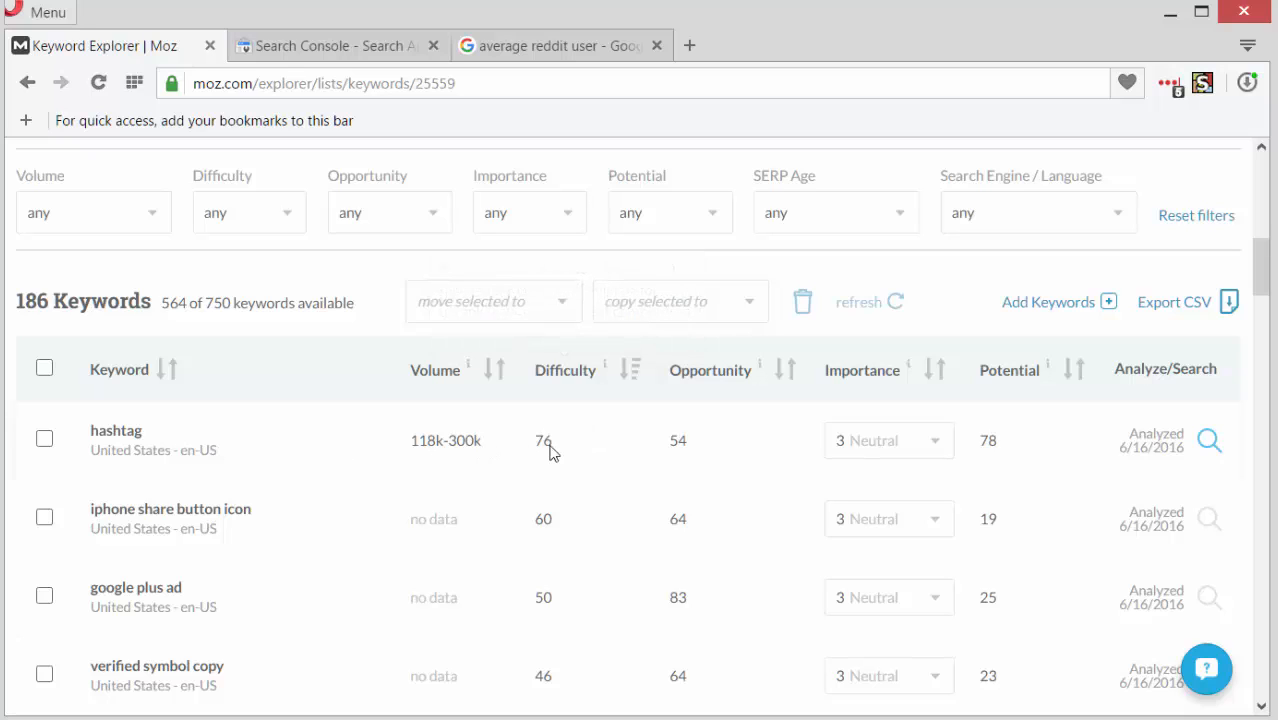
pyautogui.moveTo(540, 440)
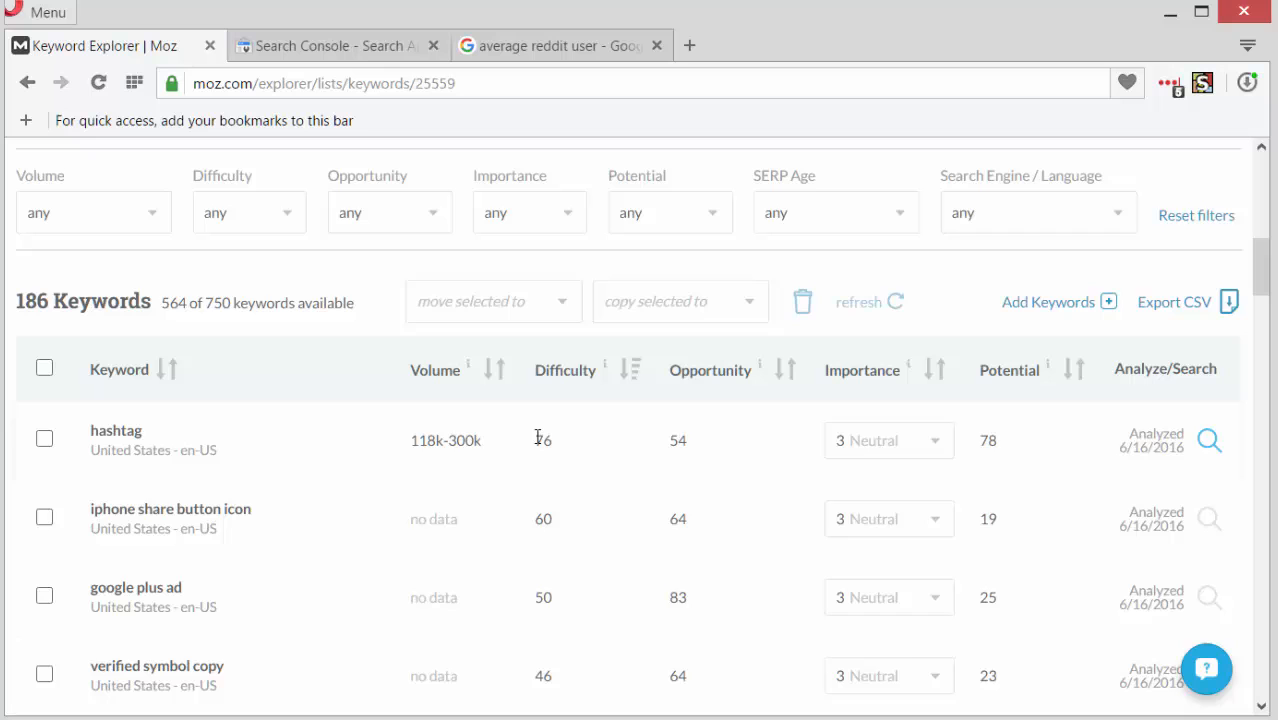
pyautogui.scroll(-3)
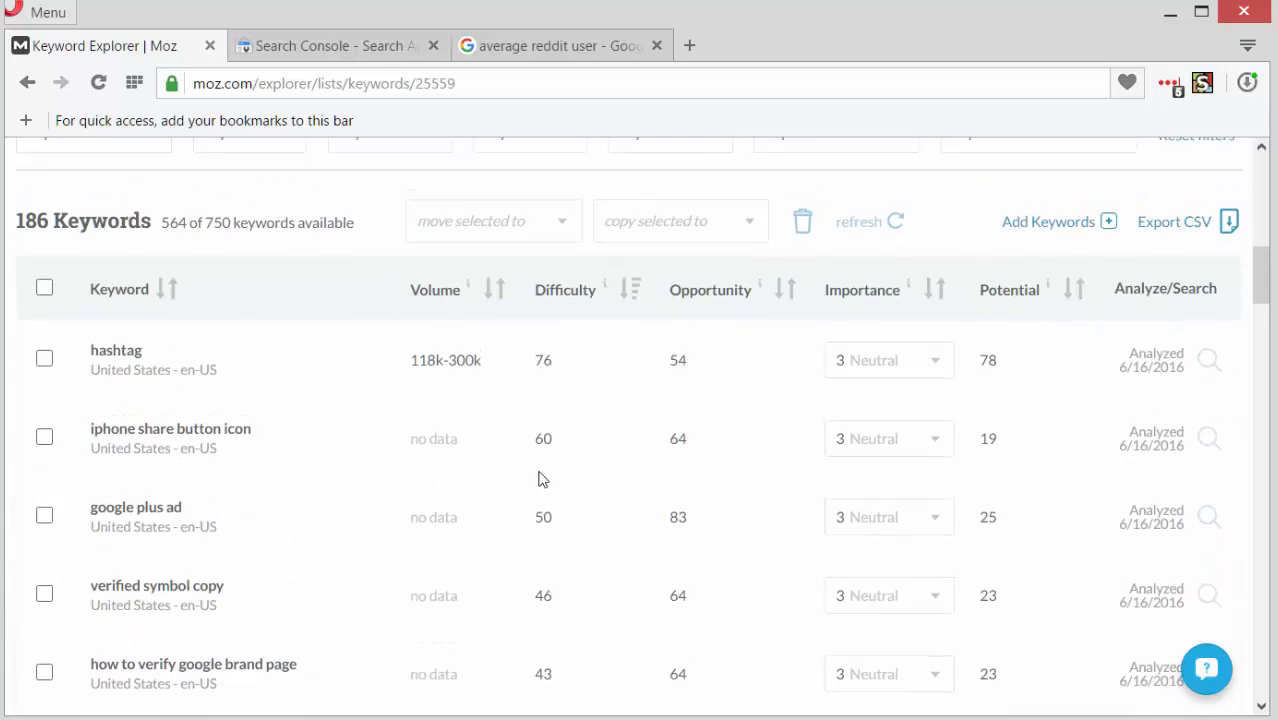
pyautogui.scroll(-3)
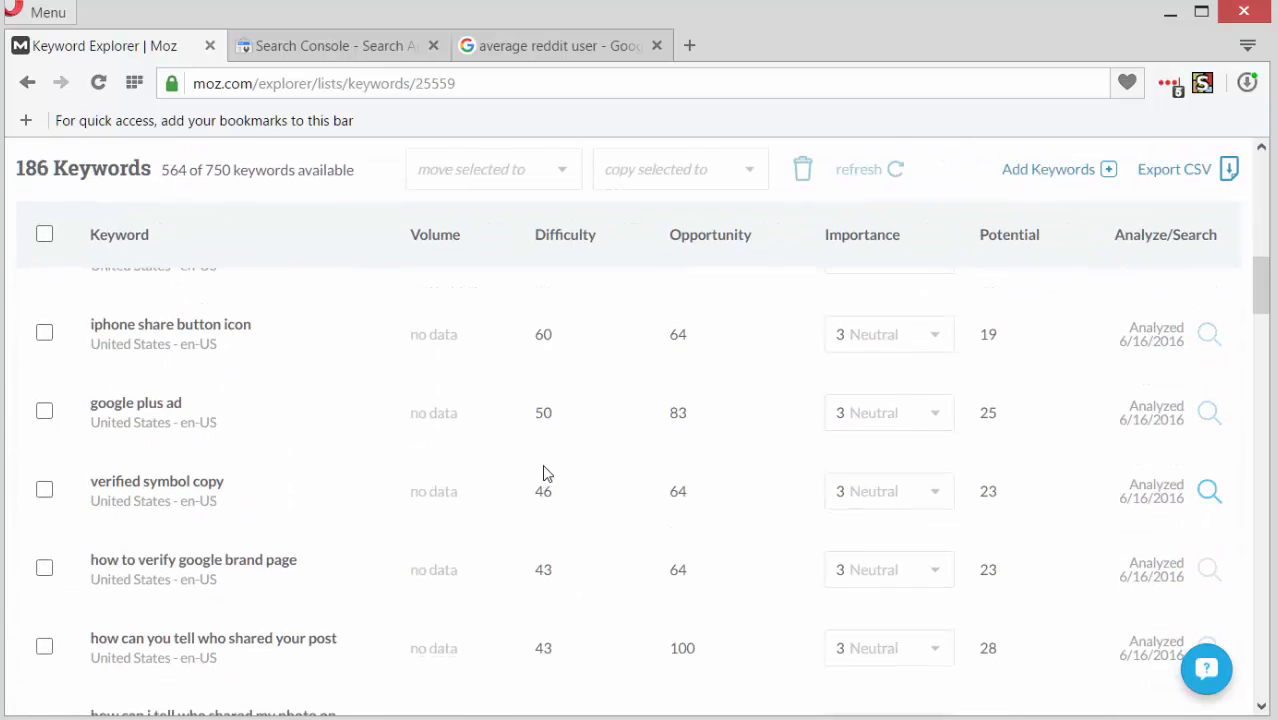
pyautogui.scroll(-3)
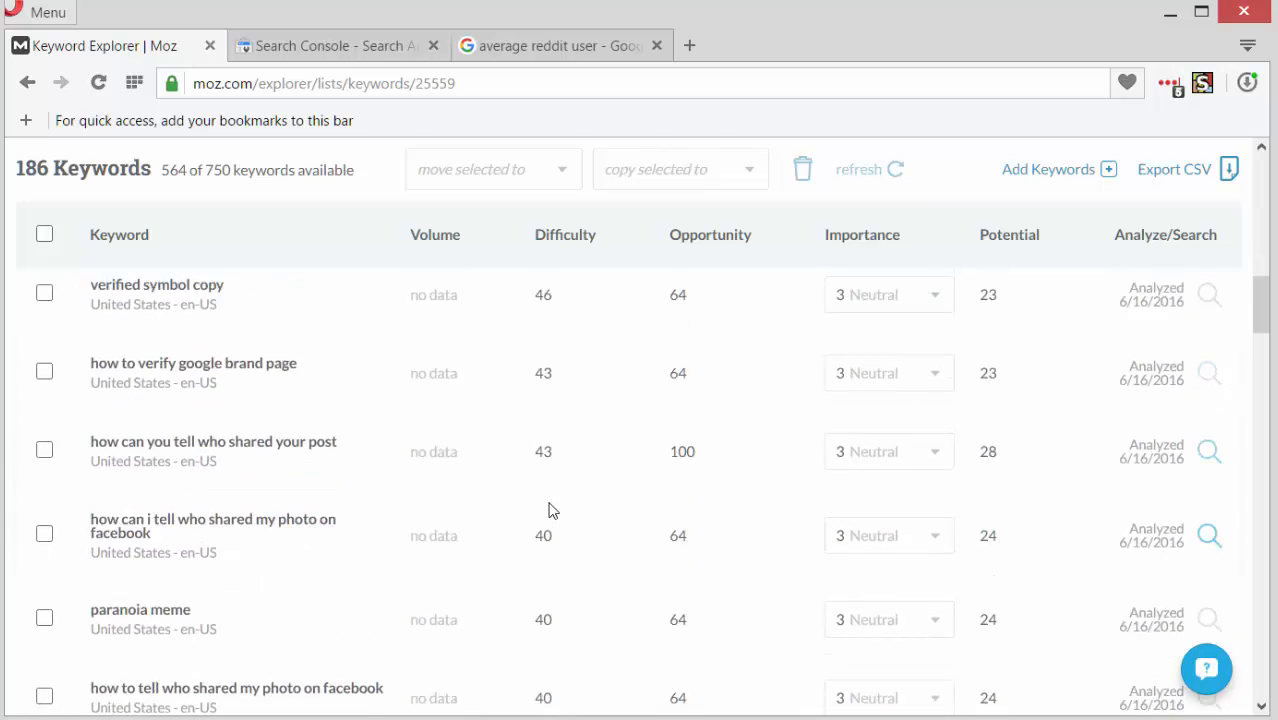
pyautogui.scroll(-3)
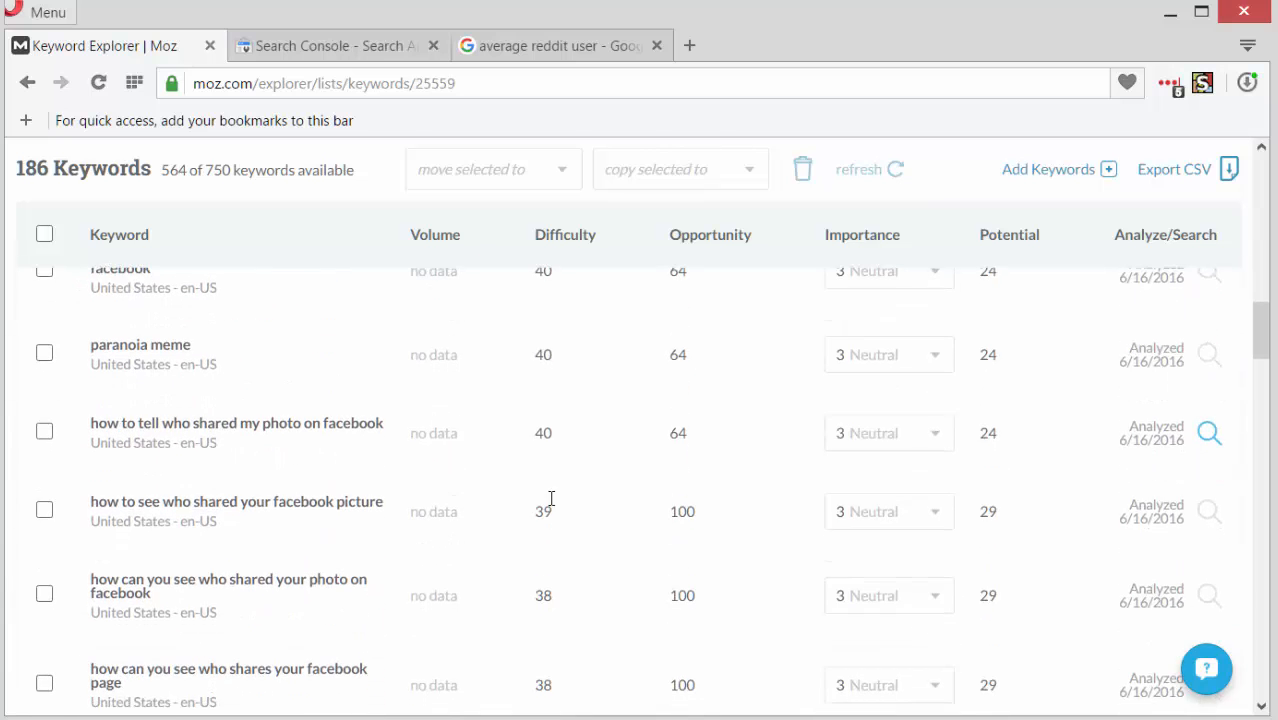
pyautogui.scroll(-3)
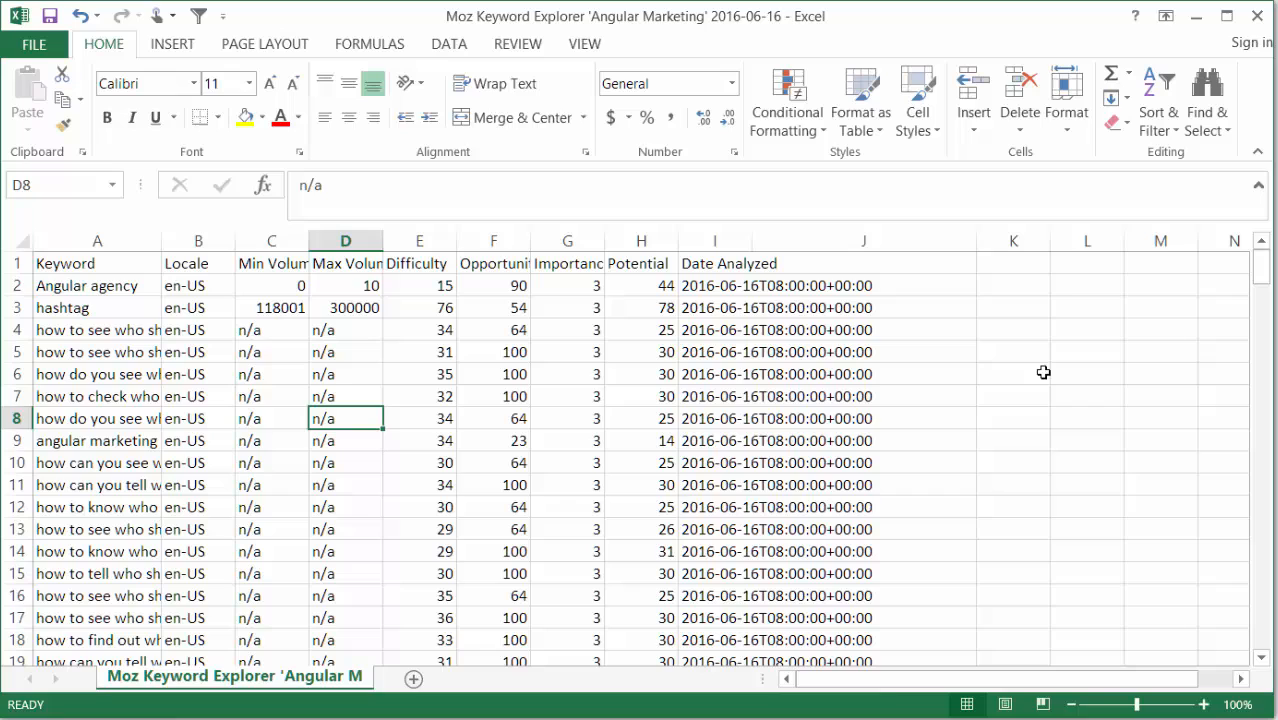
# Step: Fill column L with a 'Histogram Levels' header and bin values 10 through 90
pyautogui.write('Histogram Levels')
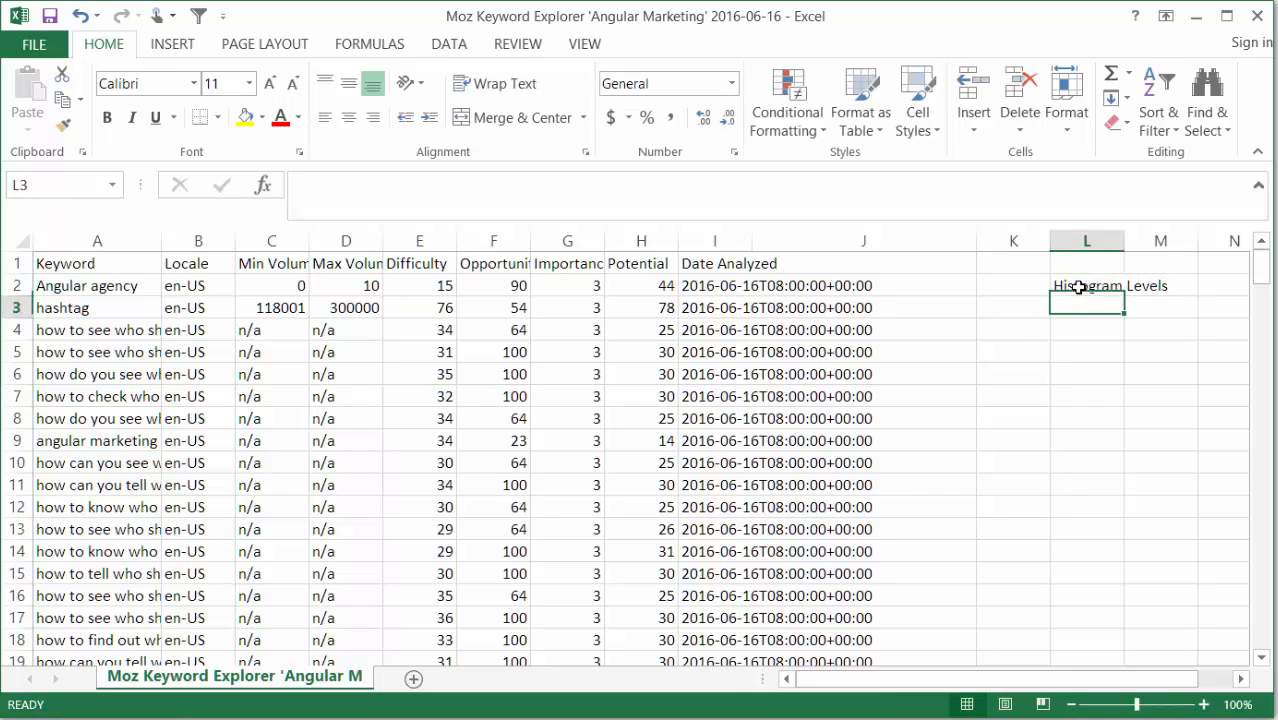
pyautogui.write('30')
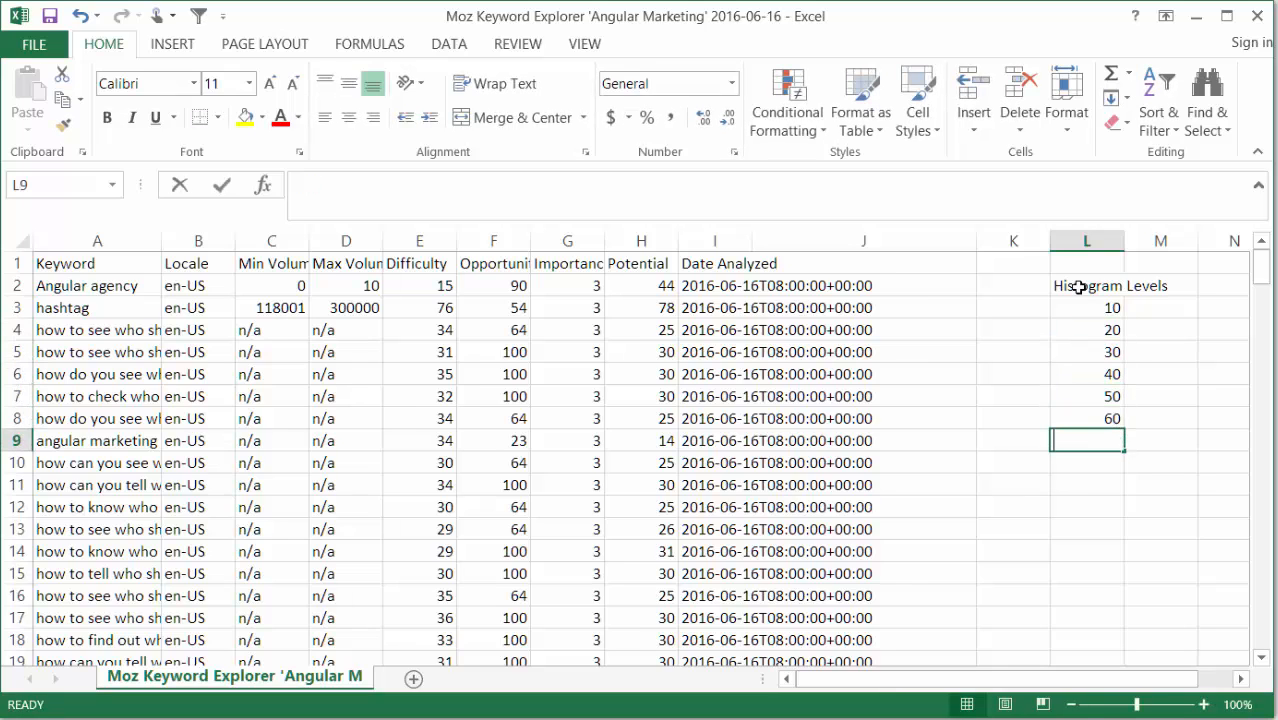
pyautogui.write('80')
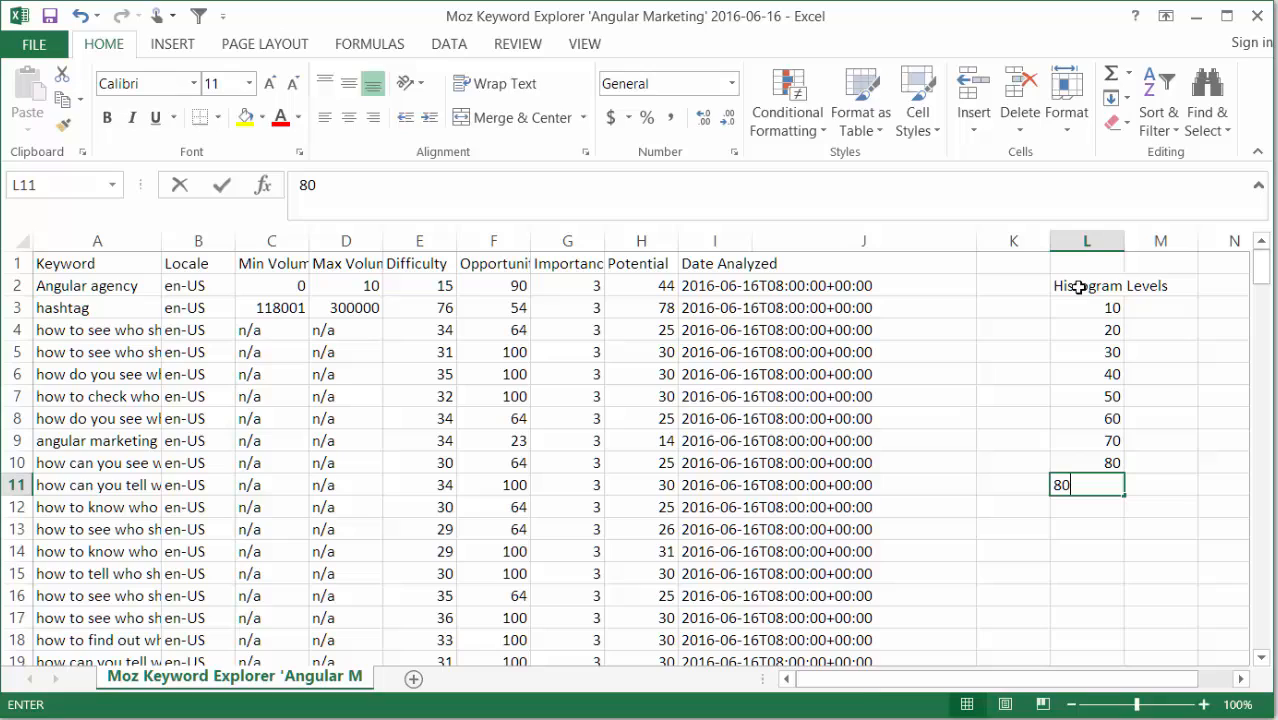
pyautogui.write('90')
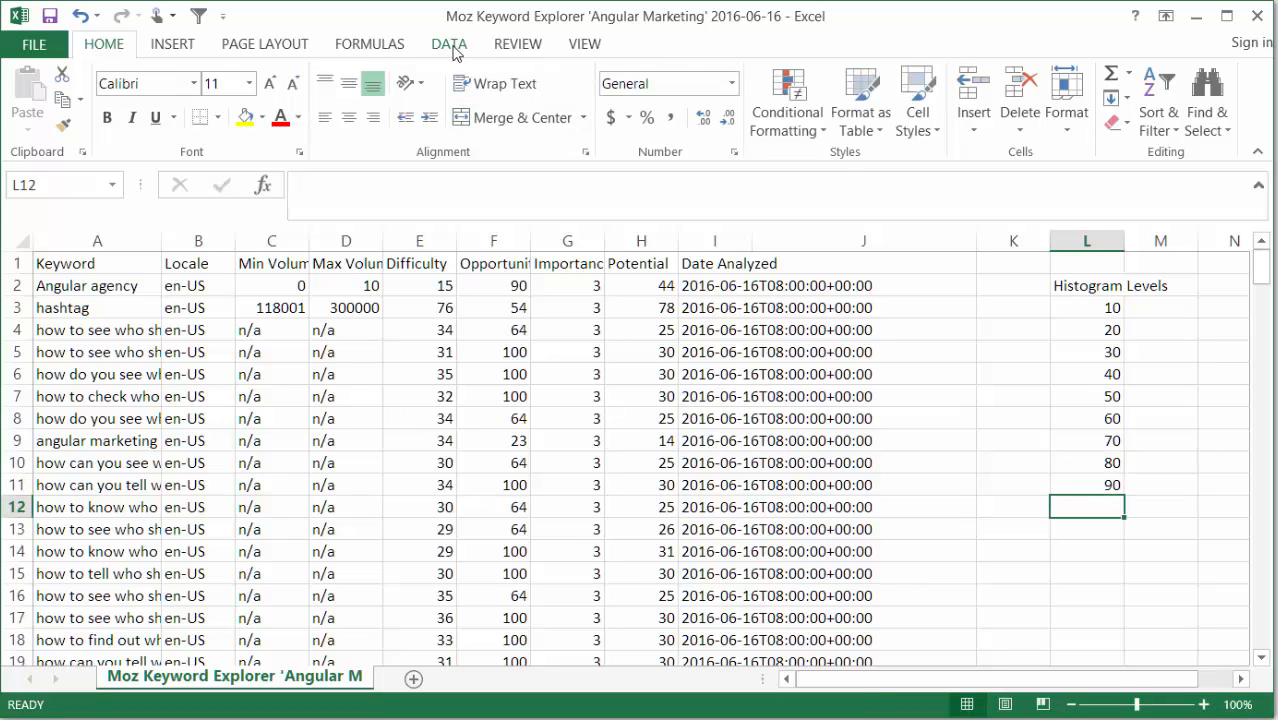
# Step: Start the Histogram tool from Excel's Data Analysis add-in
pyautogui.click(448, 44)
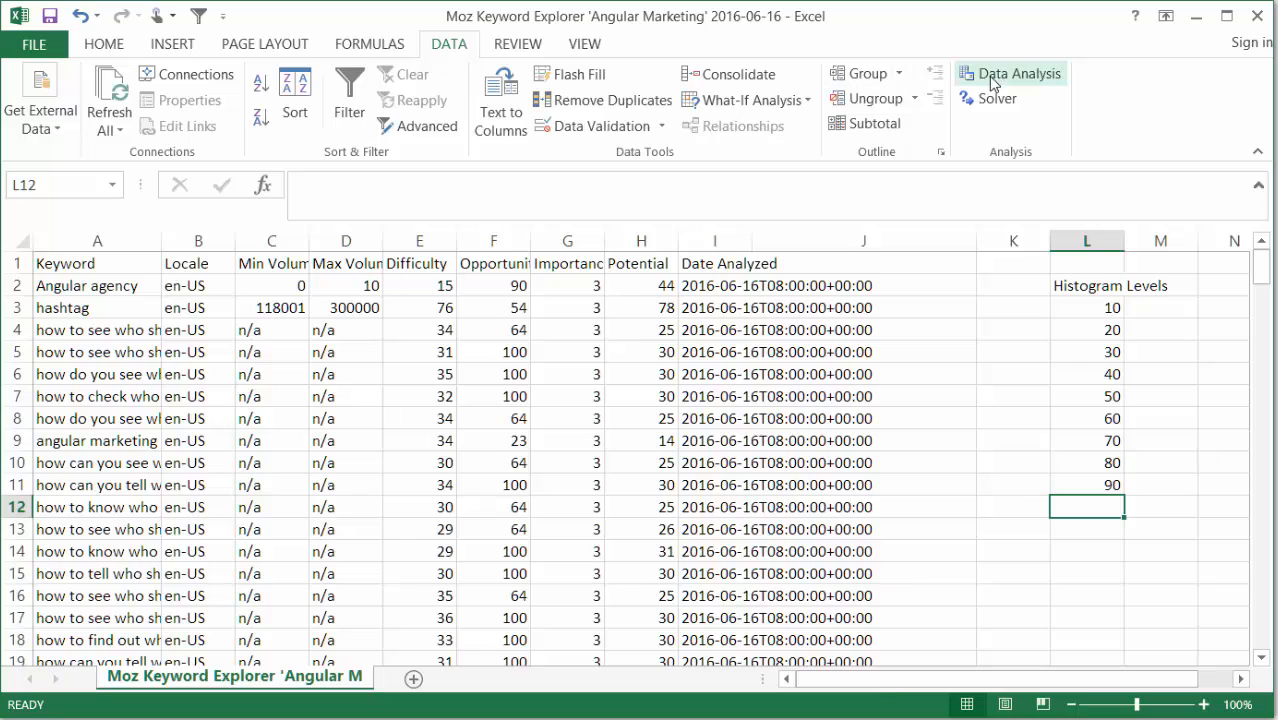
pyautogui.click(1018, 72)
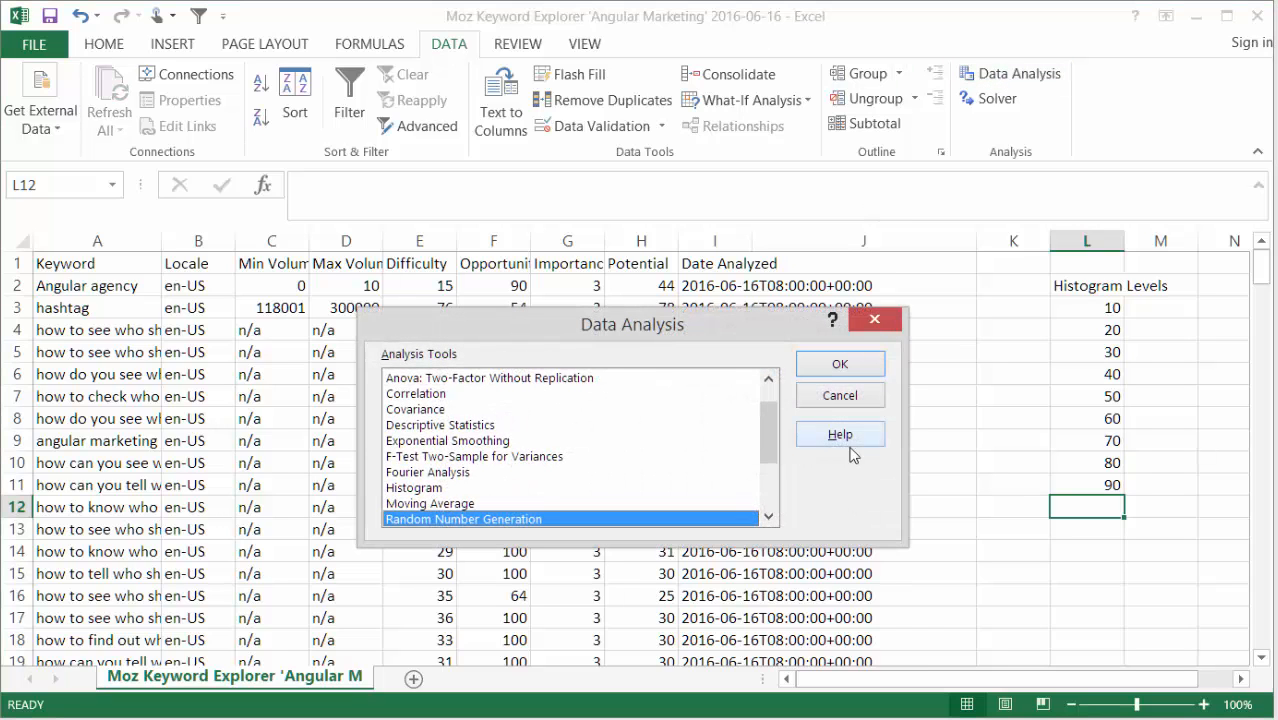
pyautogui.moveTo(564, 500)
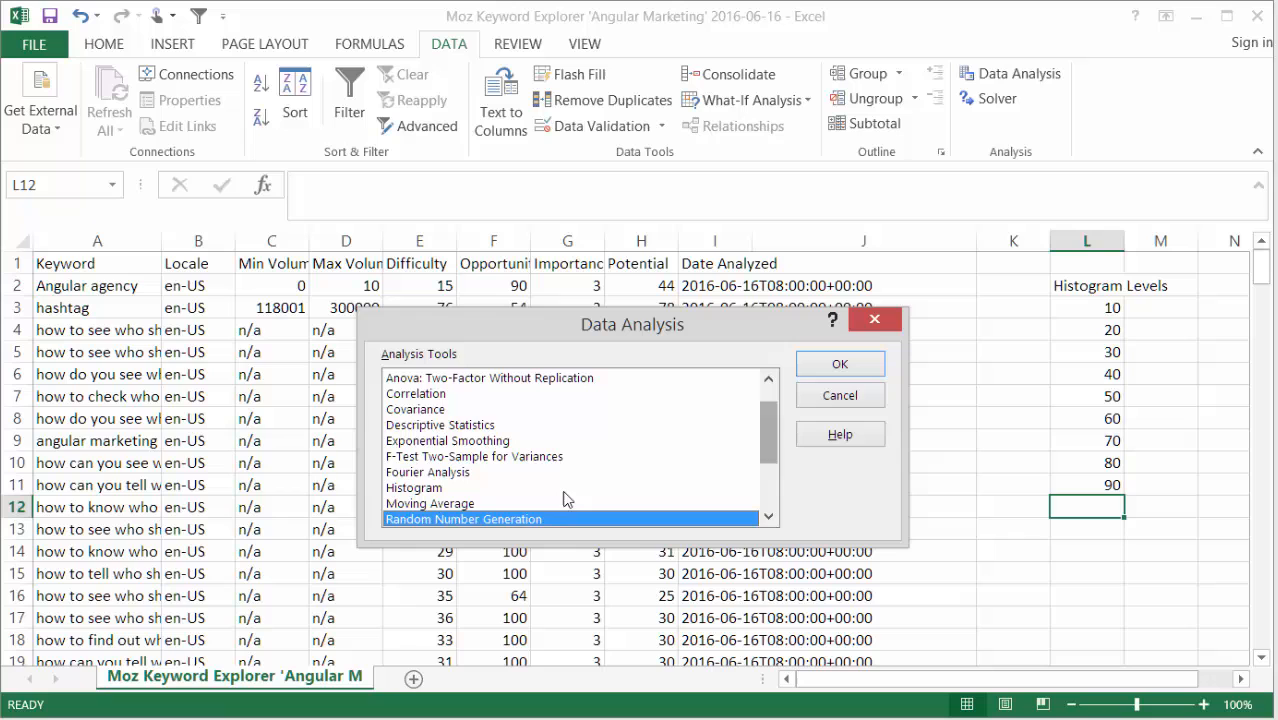
pyautogui.click(840, 364)
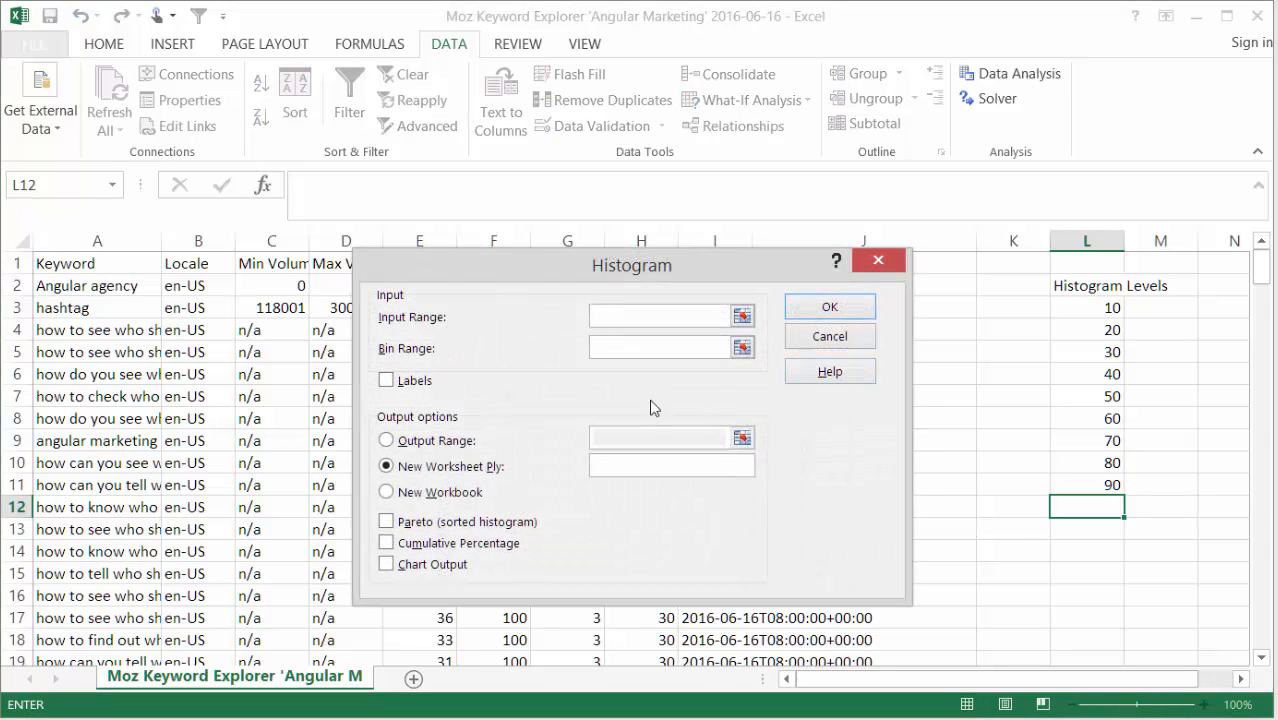
# Step: Use Difficulty $E$2:$E$187 as input range and levels $L$3:$L$11 as bin range, then run
pyautogui.moveTo(632, 264); pyautogui.dragTo(852, 236)
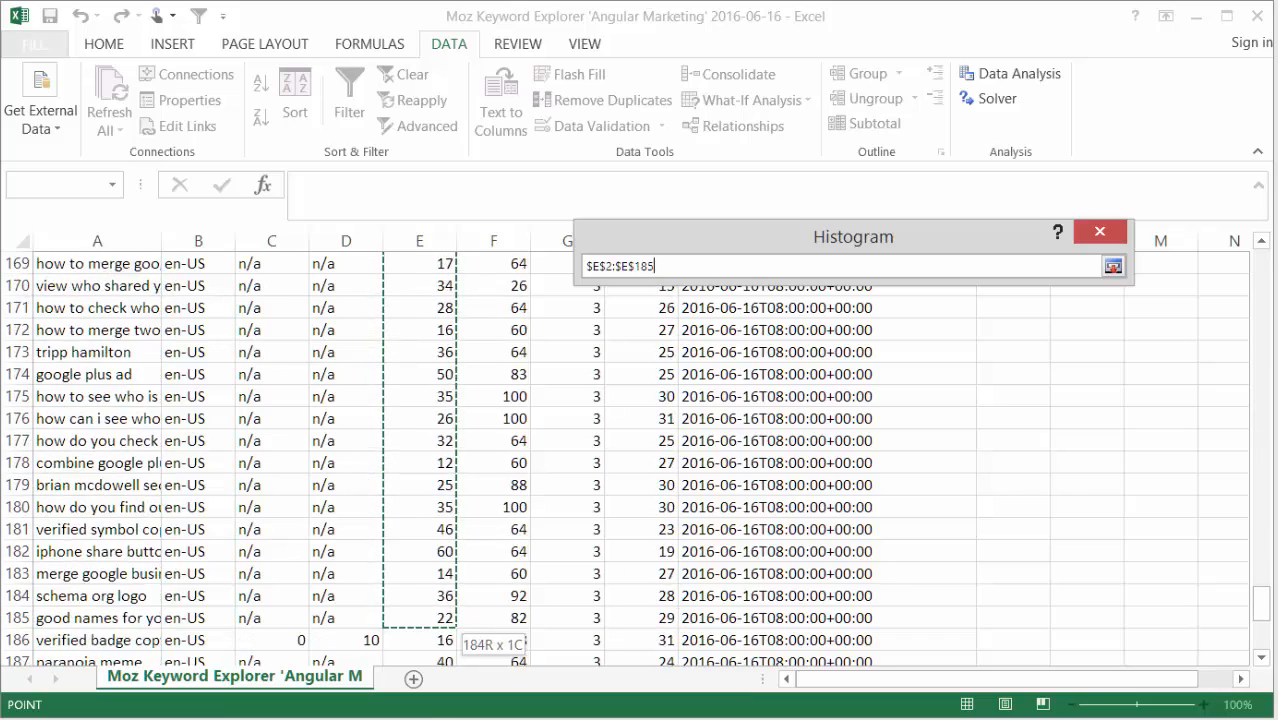
pyautogui.click(1112, 264)
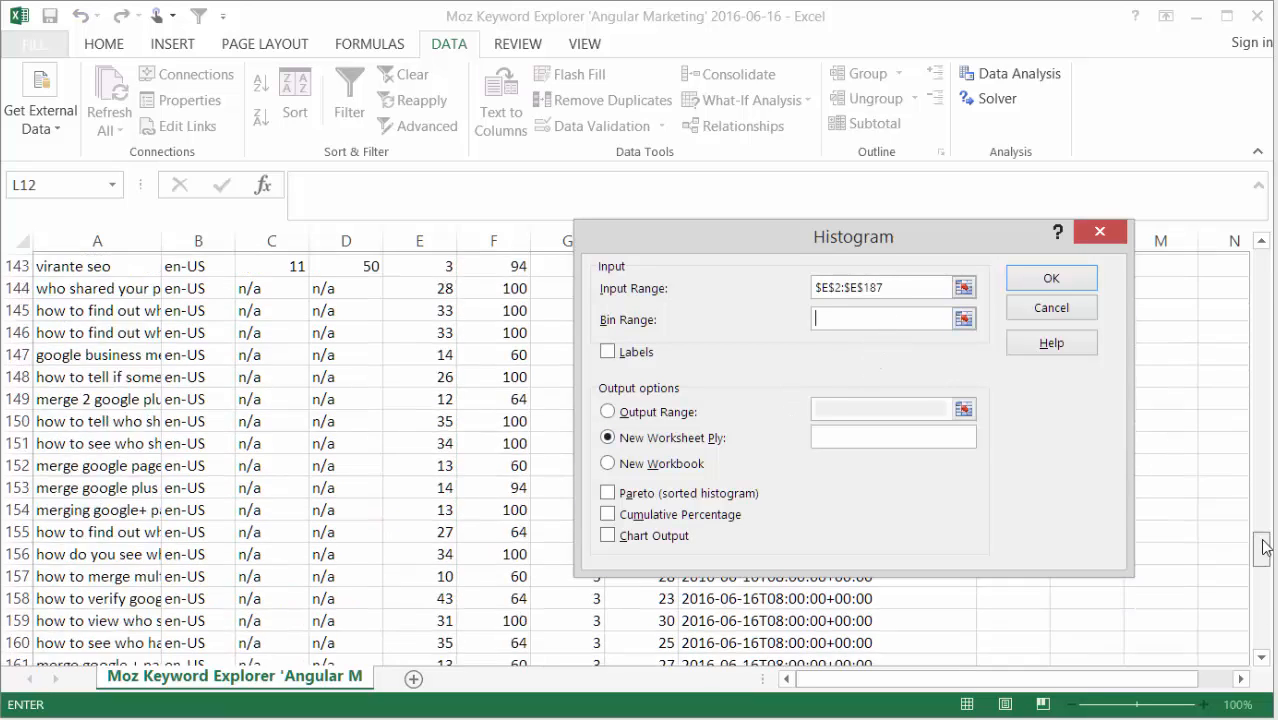
pyautogui.moveTo(852, 236); pyautogui.dragTo(576, 250)
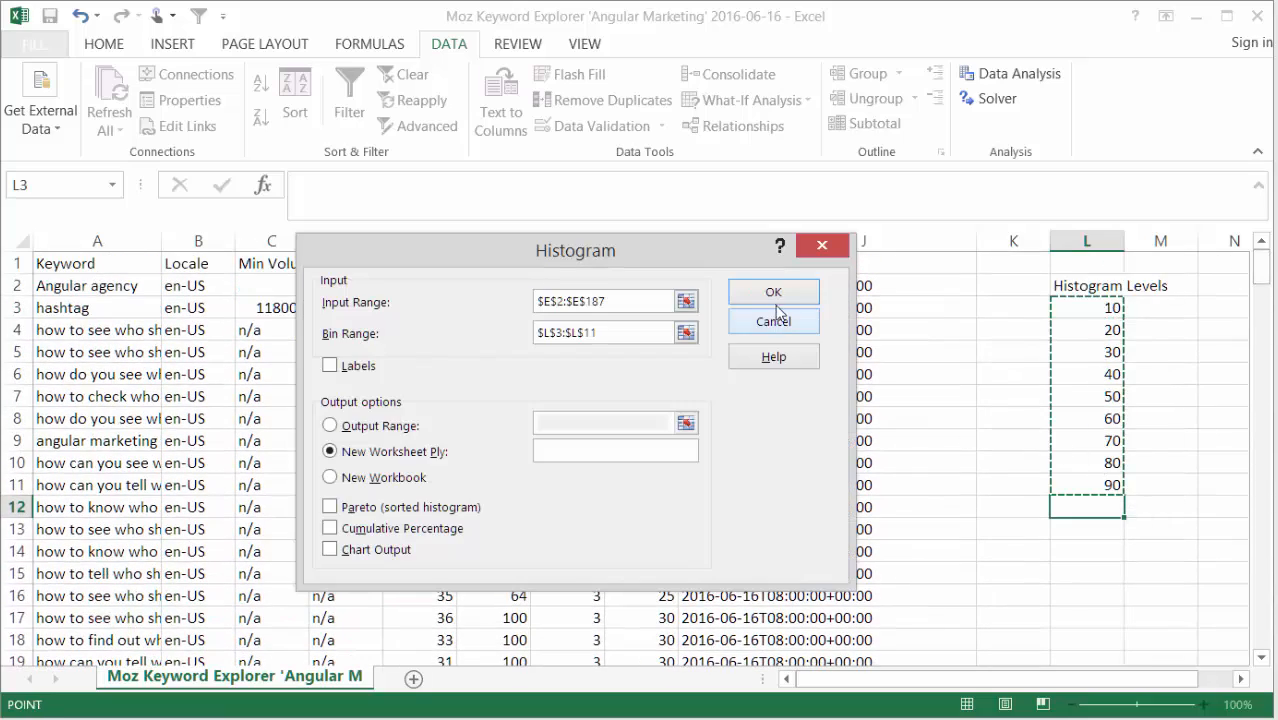
pyautogui.click(772, 292)
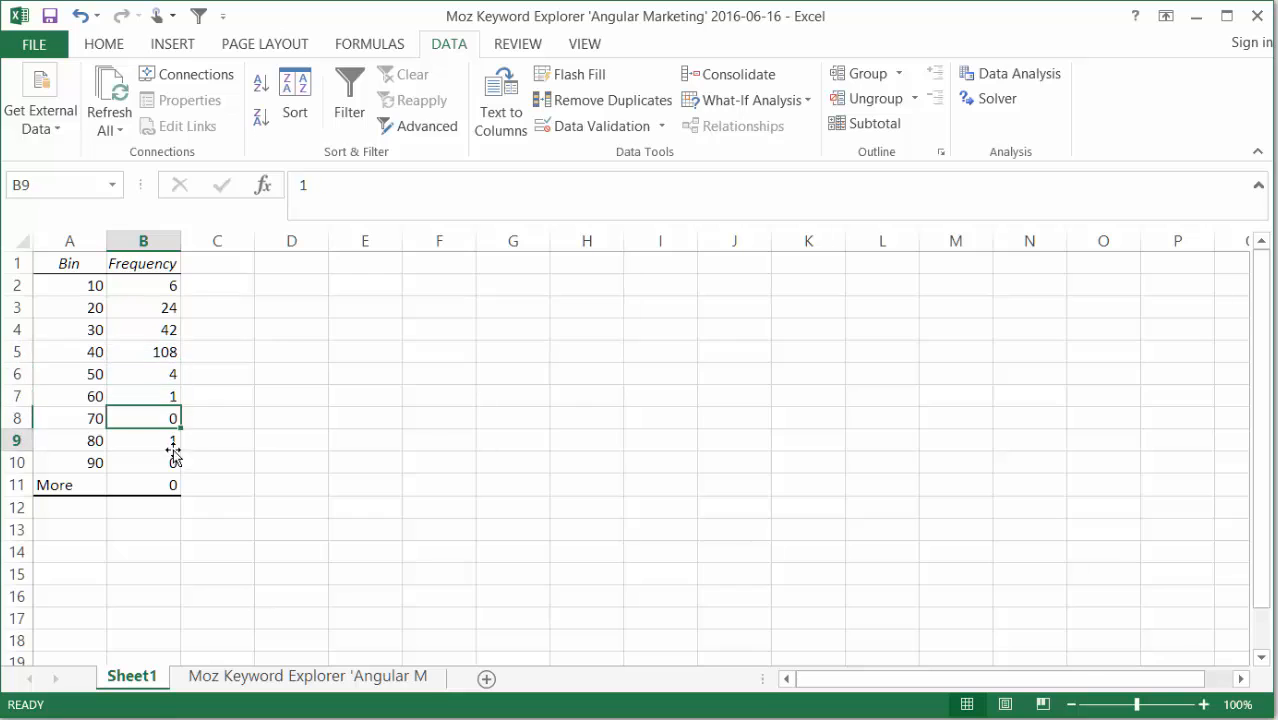
# Step: Highlight the peak of the frequency table: 108 keywords in the 40 bin
pyautogui.click(144, 352)
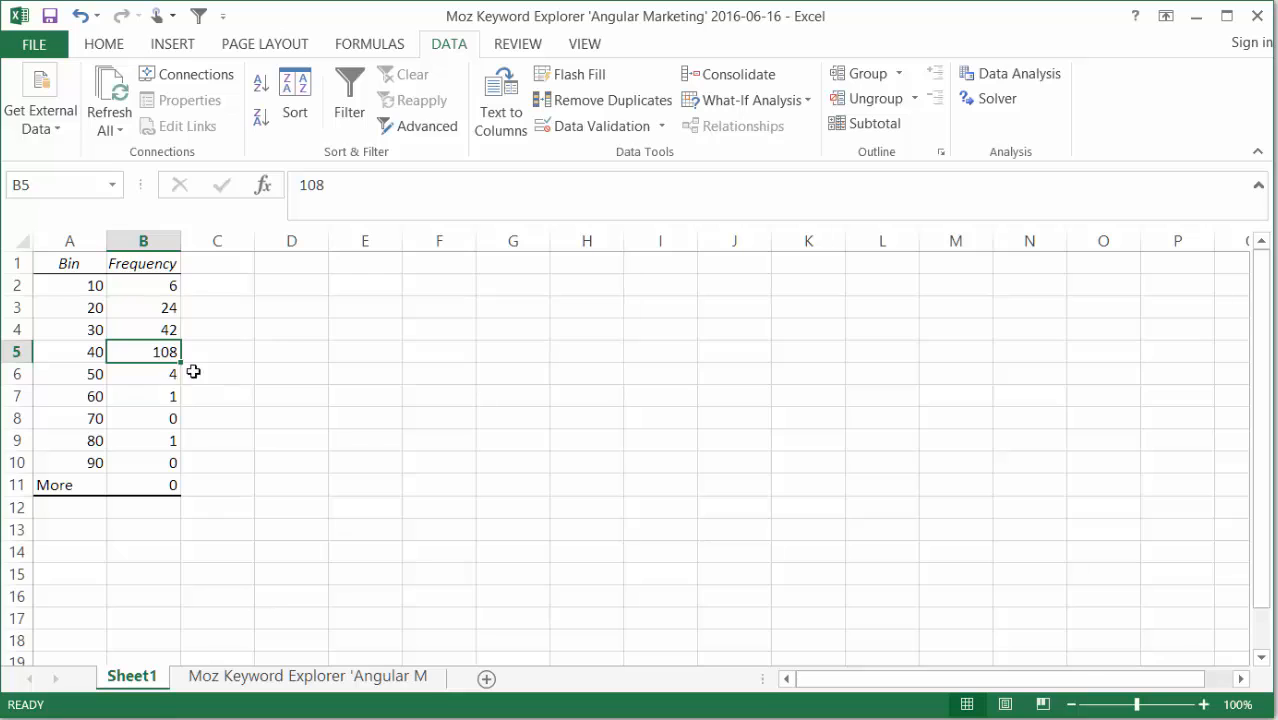
pyautogui.moveTo(84, 348)
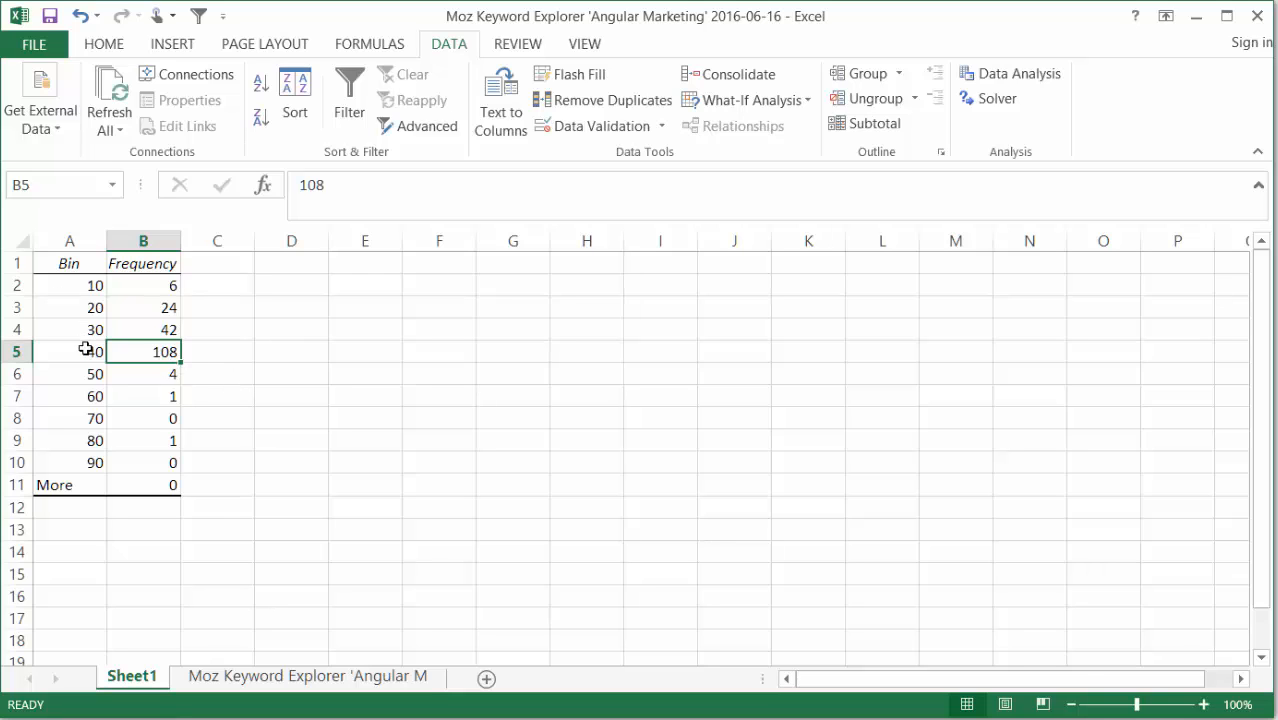
pyautogui.click(68, 352)
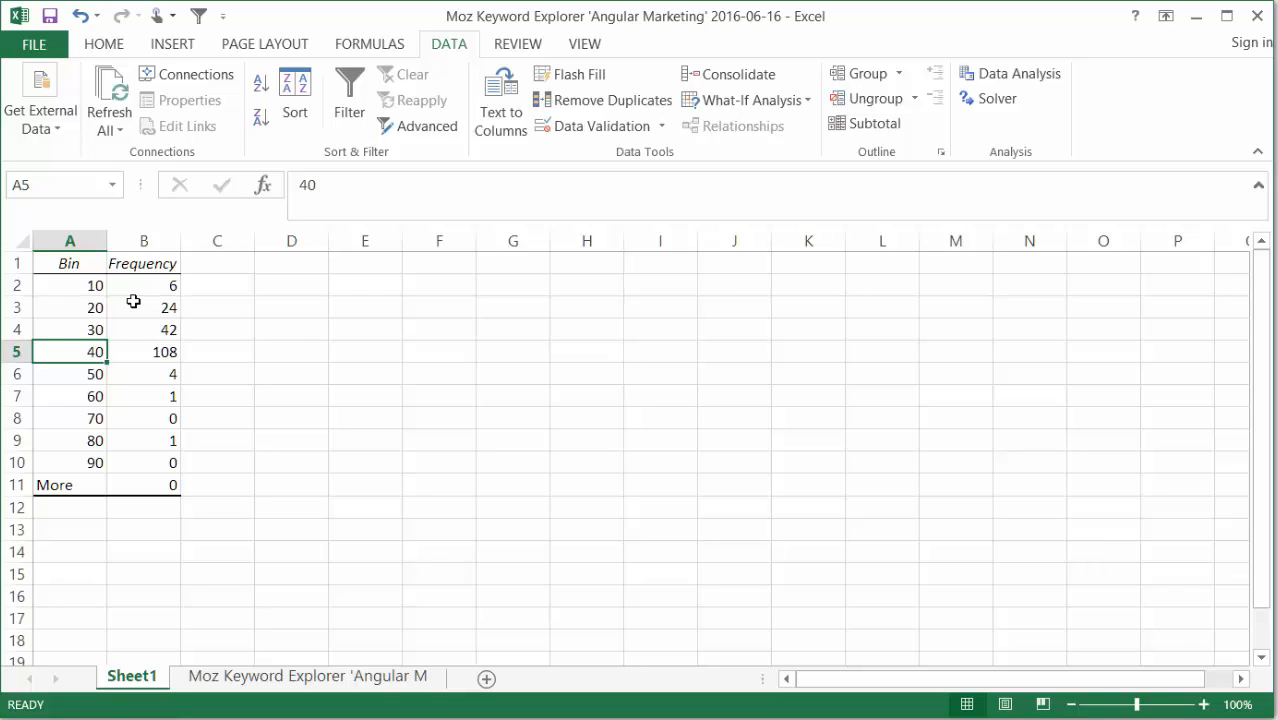
pyautogui.moveTo(212, 342)
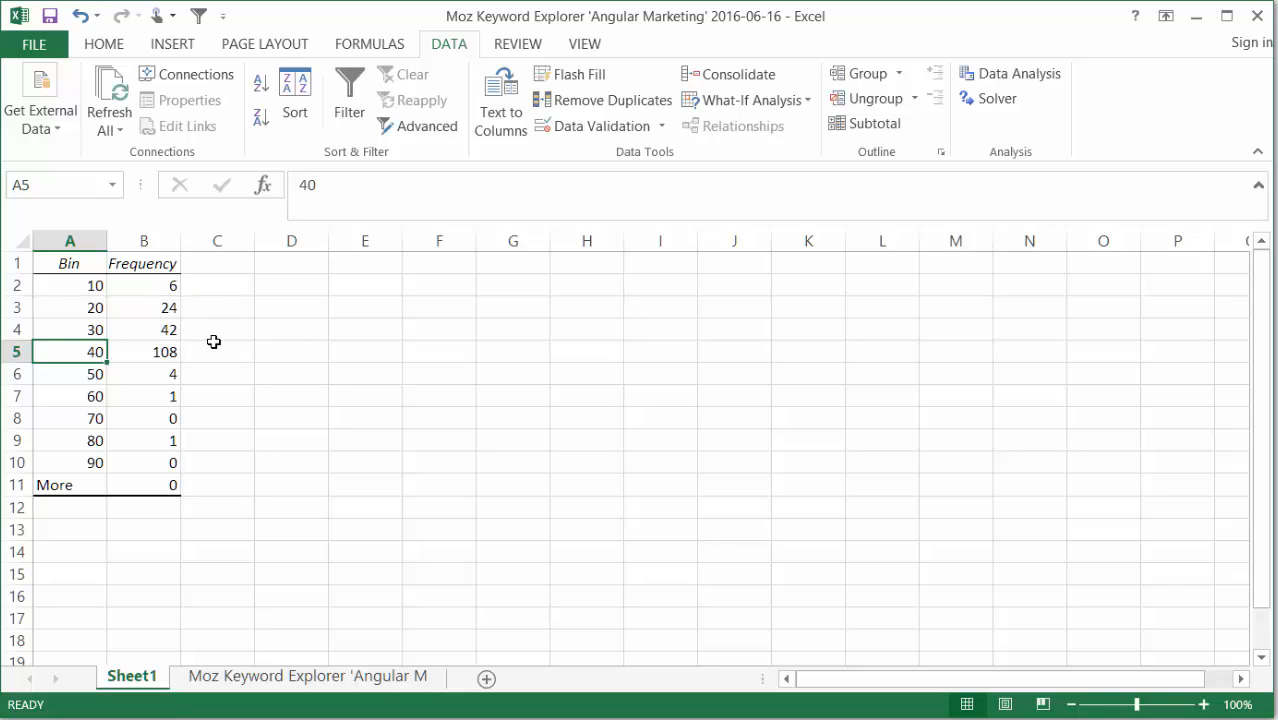
pyautogui.moveTo(222, 334)
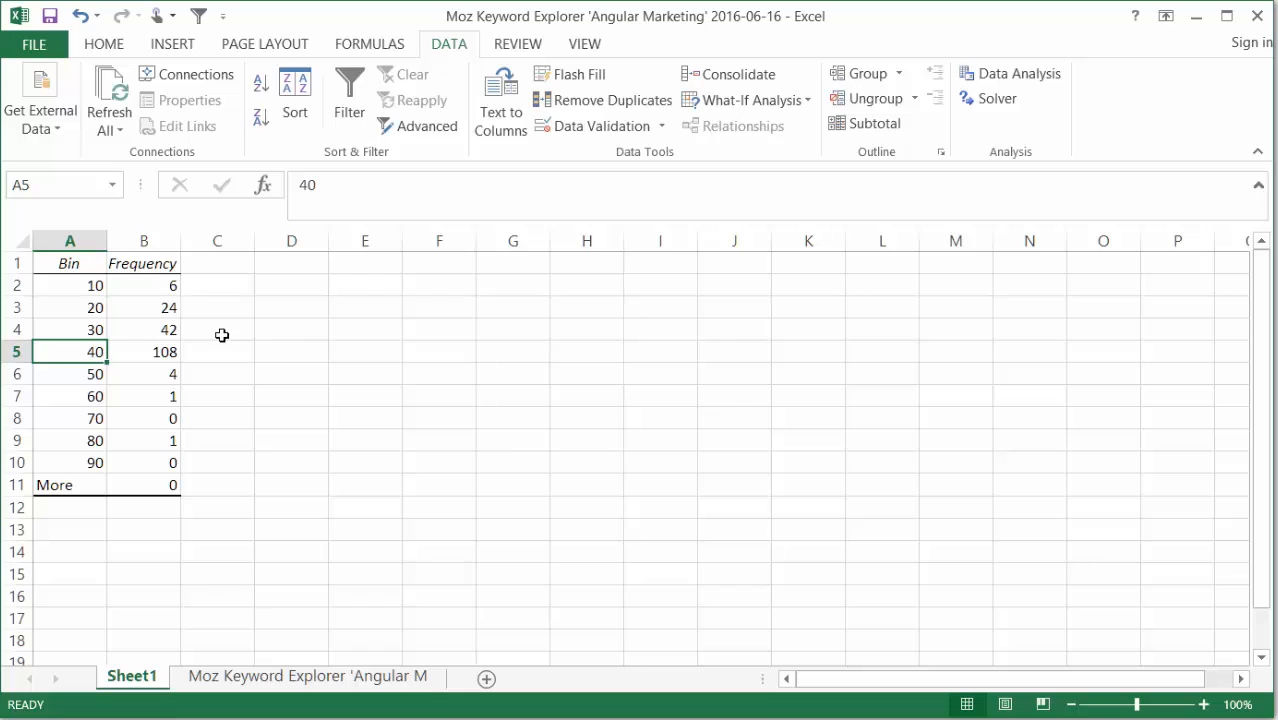
pyautogui.moveTo(212, 344)
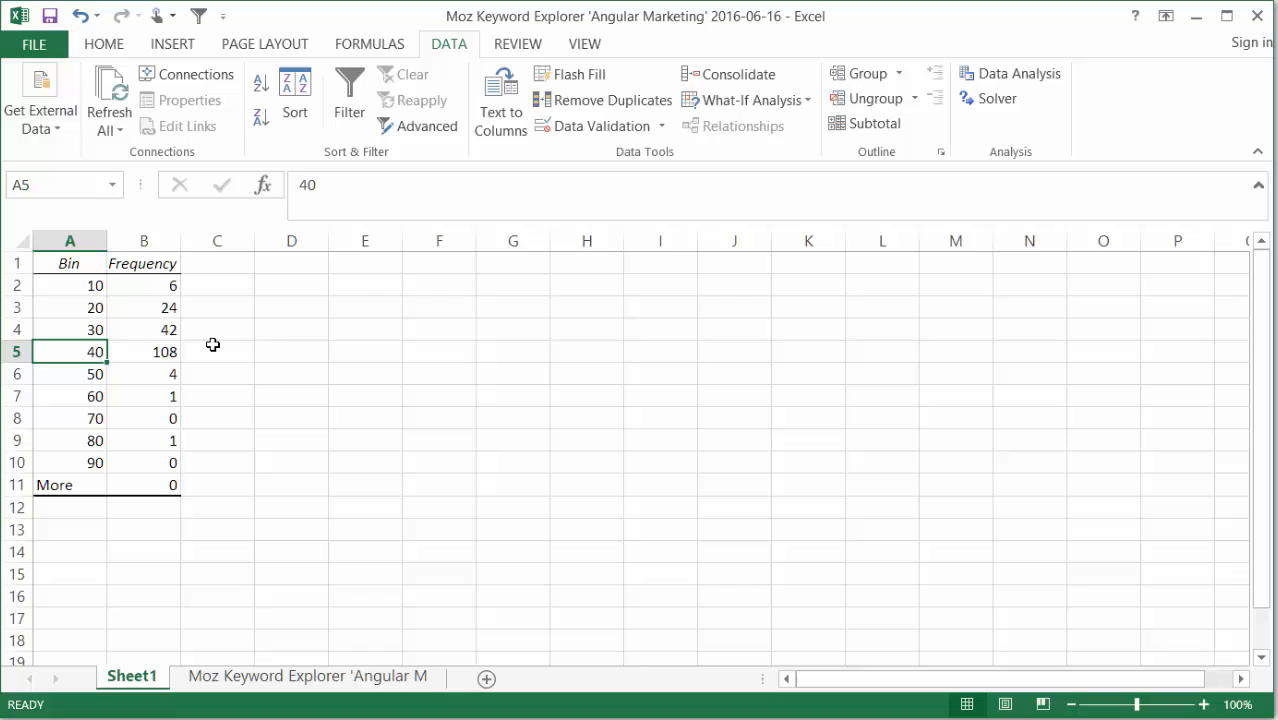
pyautogui.moveTo(768, 672)
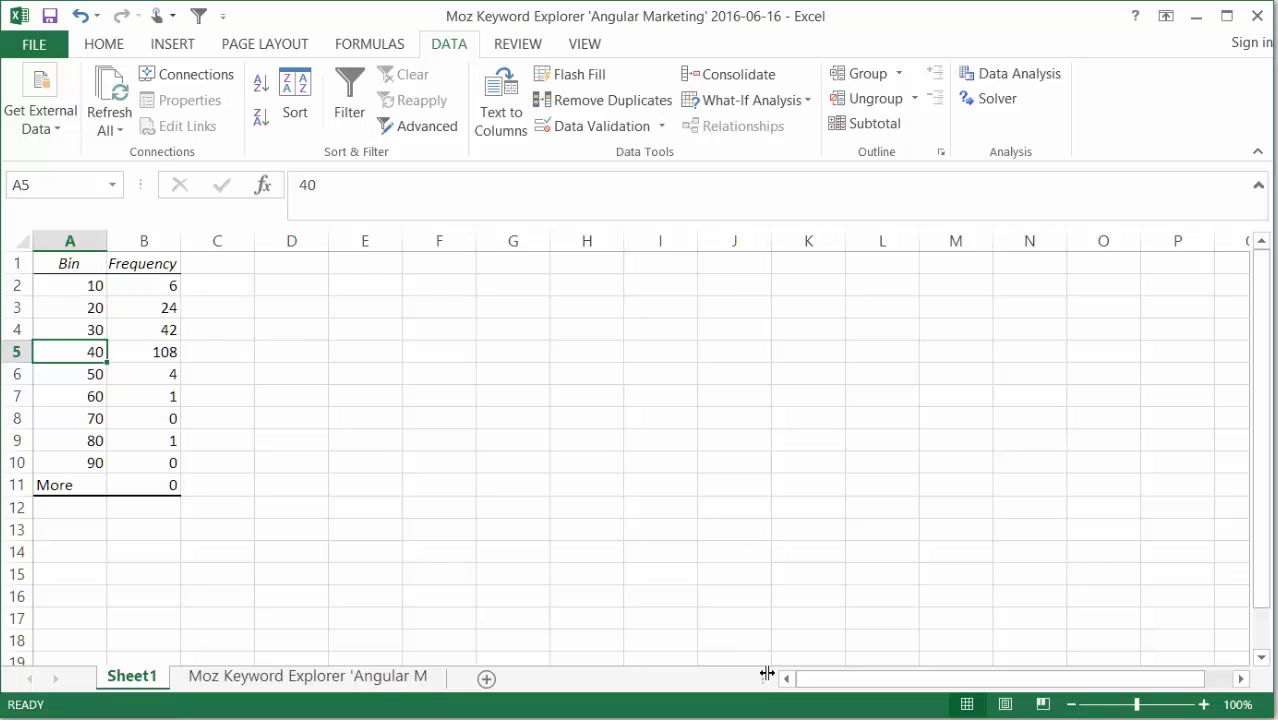